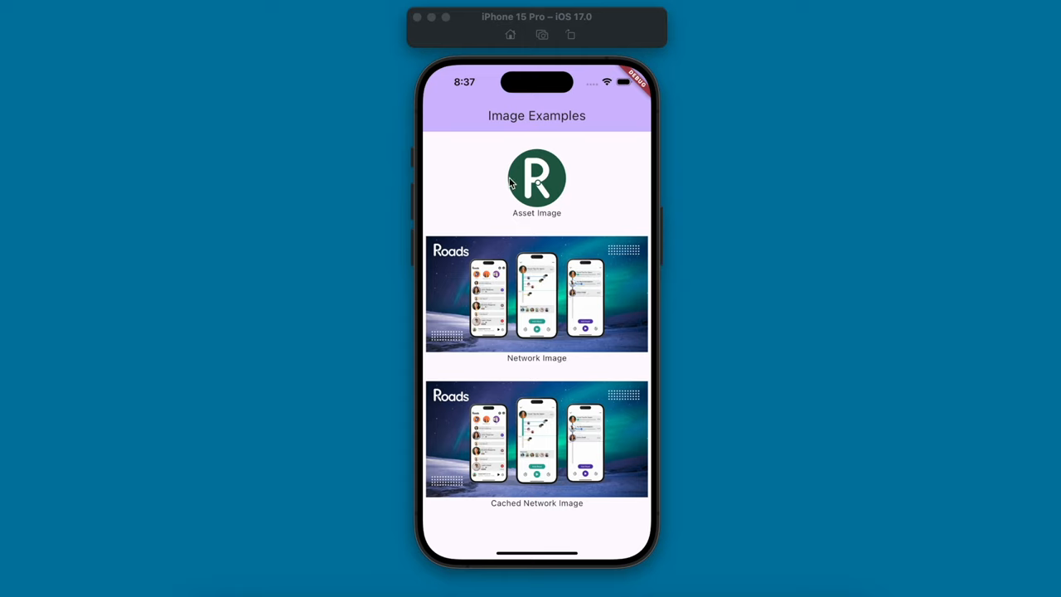
{"action": "mouse_move", "coordinate": [555, 189]}
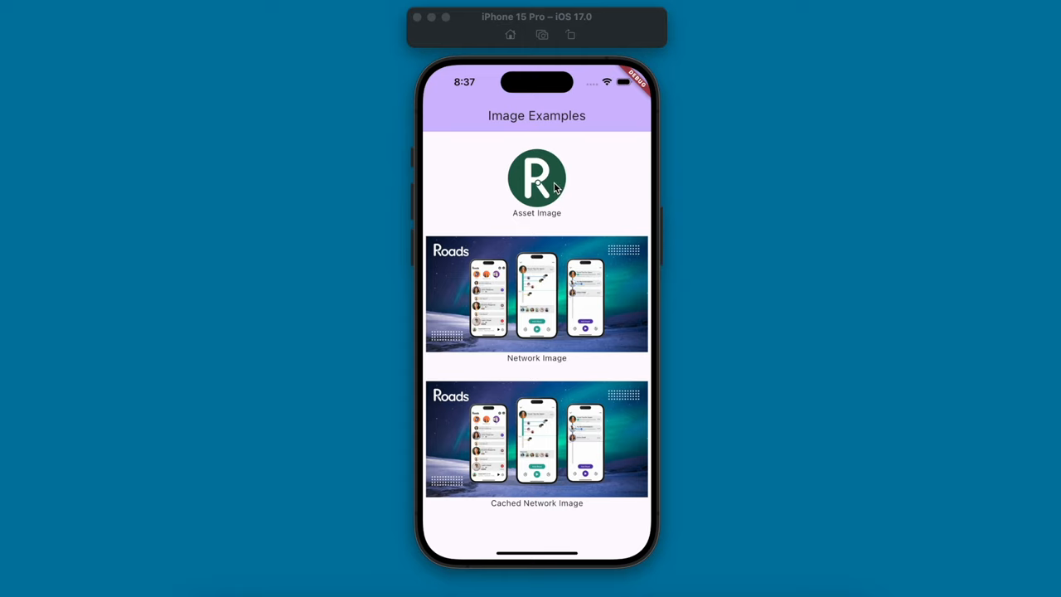
{"action": "mouse_move", "coordinate": [524, 224]}
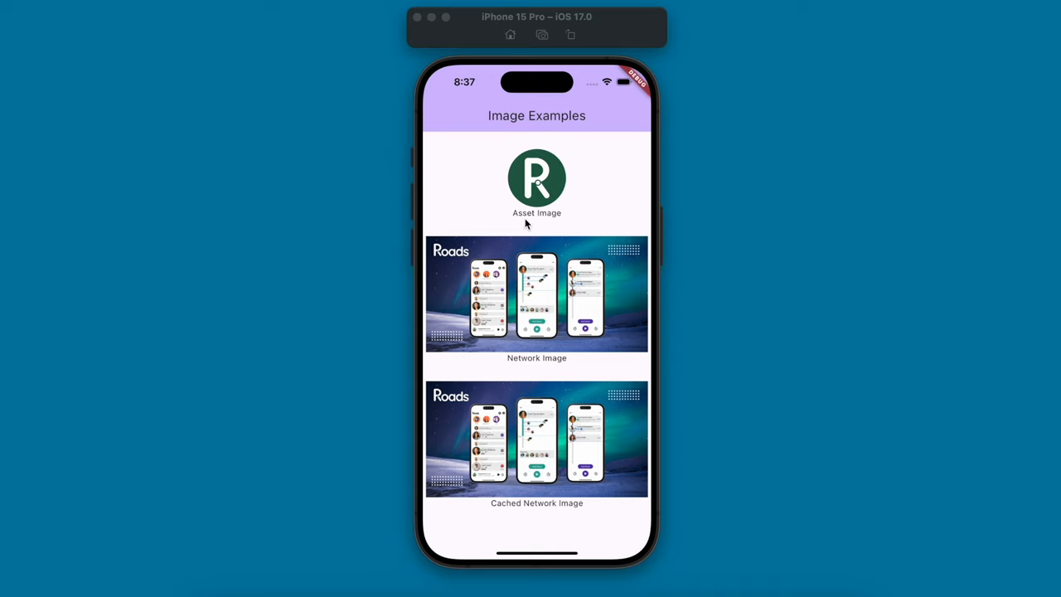
{"action": "mouse_move", "coordinate": [516, 223]}
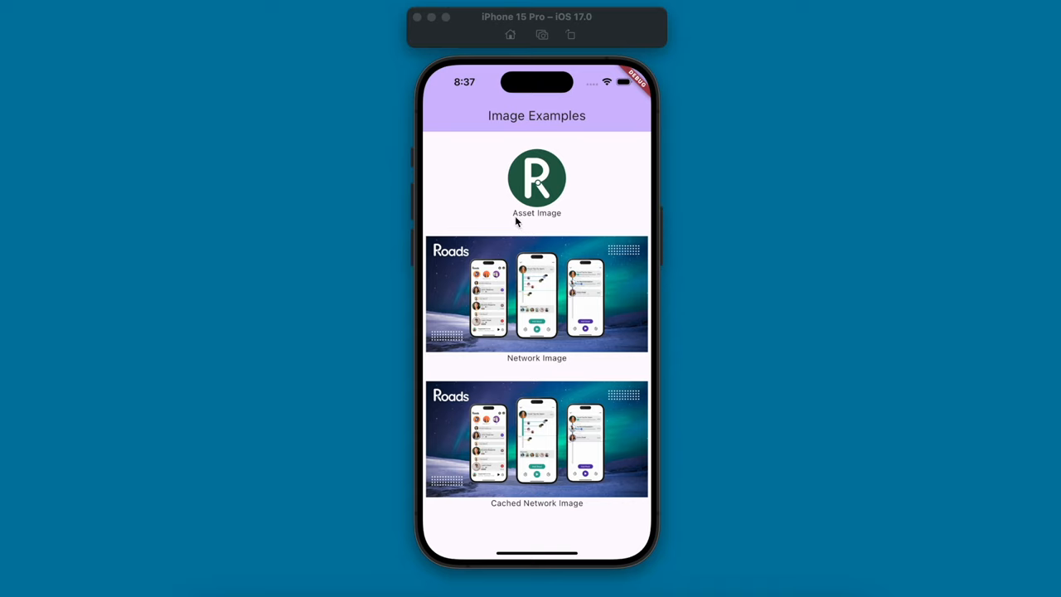
{"action": "mouse_move", "coordinate": [514, 91]}
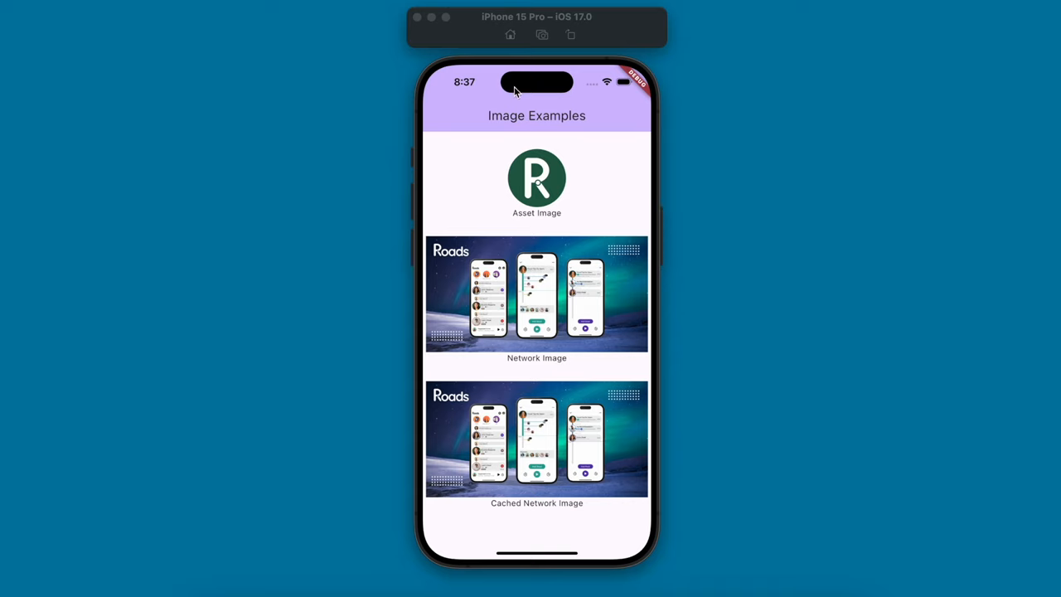
{"action": "mouse_move", "coordinate": [571, 307]}
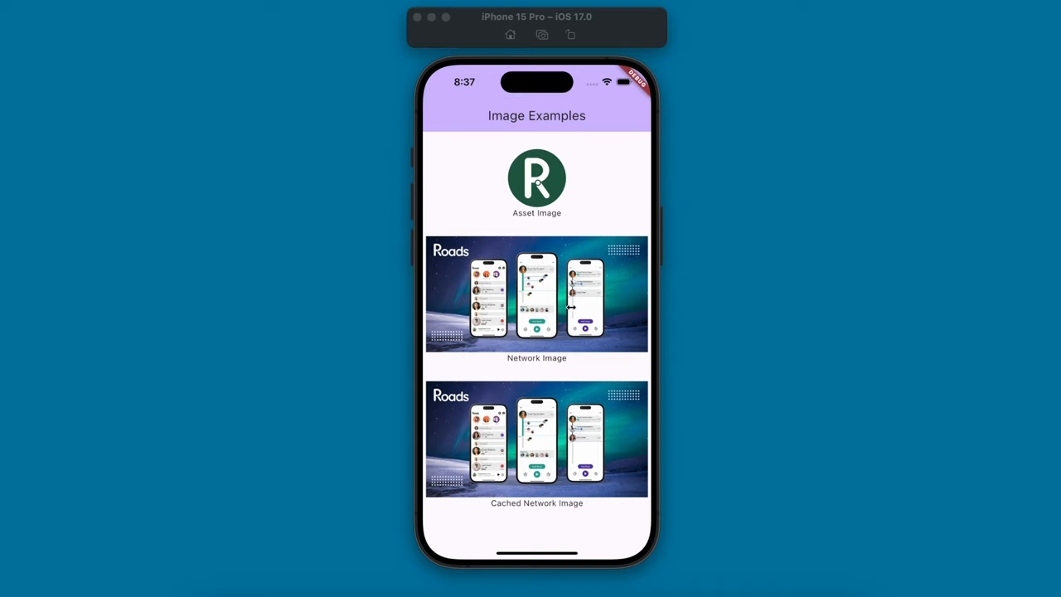
{"action": "mouse_move", "coordinate": [537, 514]}
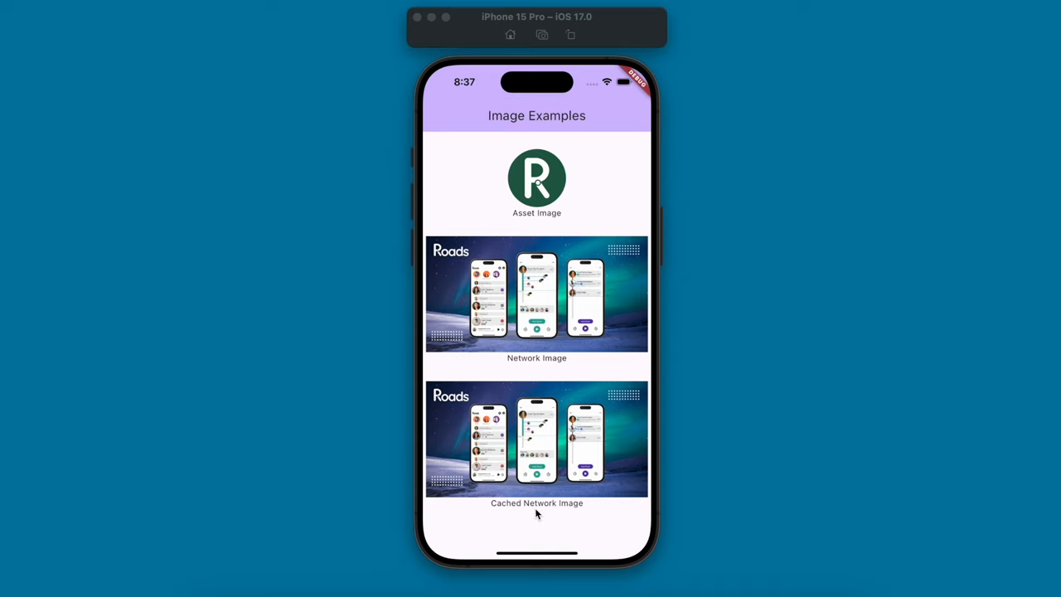
{"action": "mouse_move", "coordinate": [537, 427]}
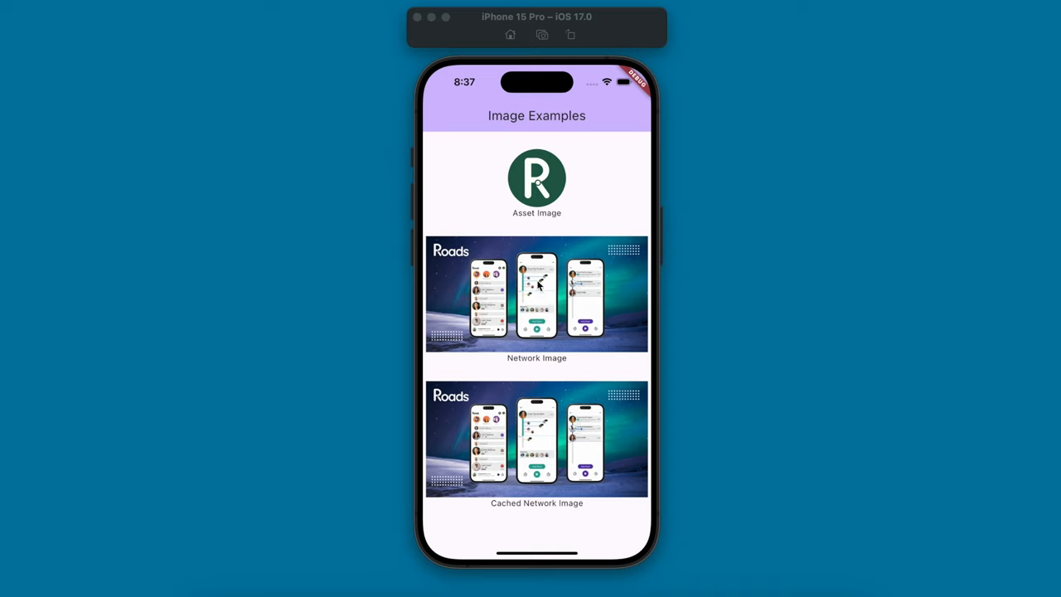
{"action": "mouse_move", "coordinate": [534, 458]}
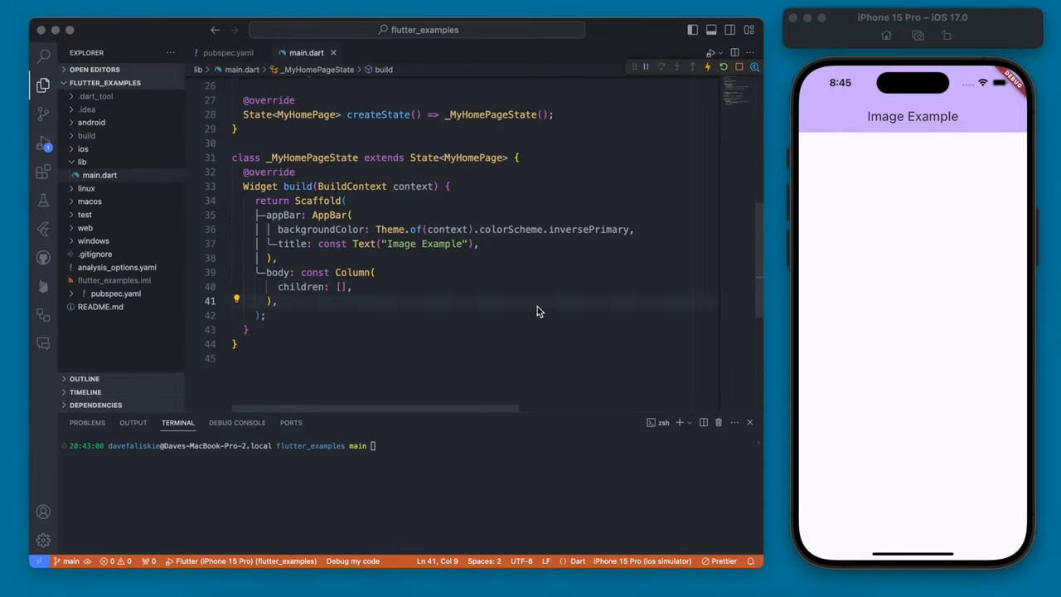
Create an assets/images folder in the project root and move Roads.png into it
{"action": "left_click", "coordinate": [83, 149]}
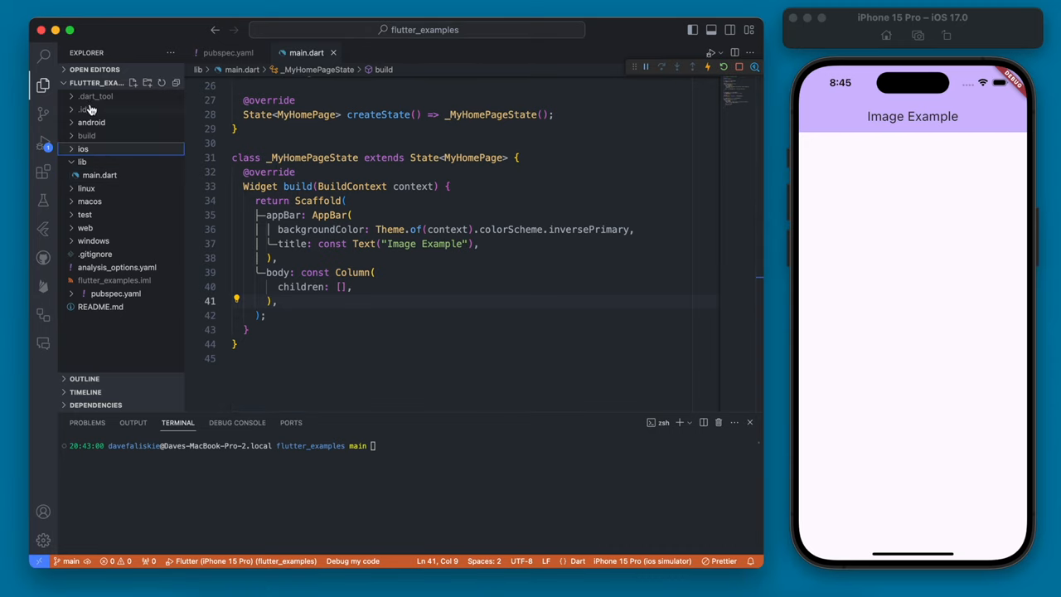
{"action": "right_click", "coordinate": [103, 319]}
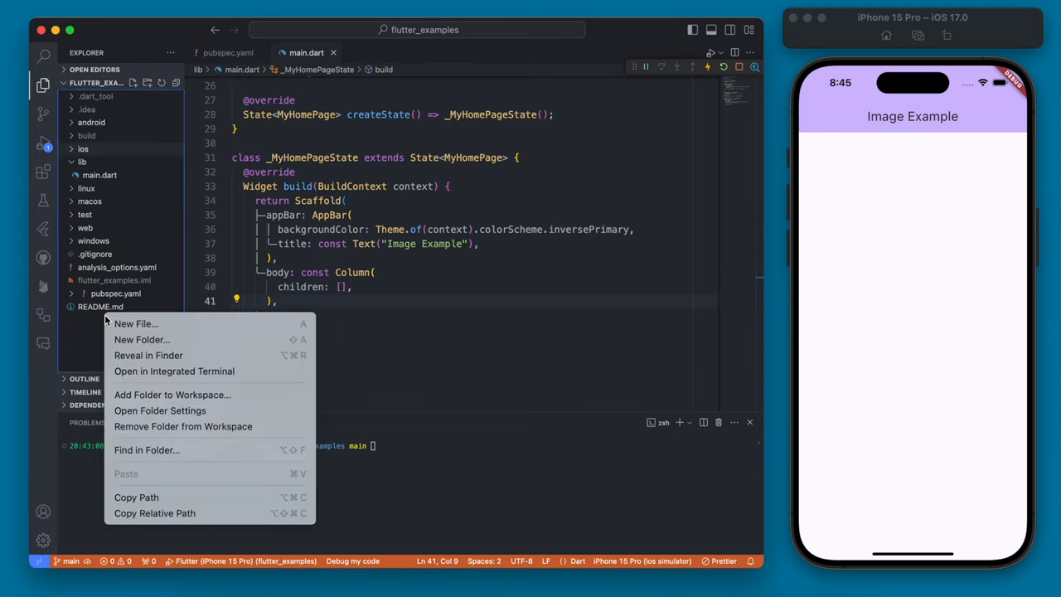
{"action": "mouse_move", "coordinate": [184, 338]}
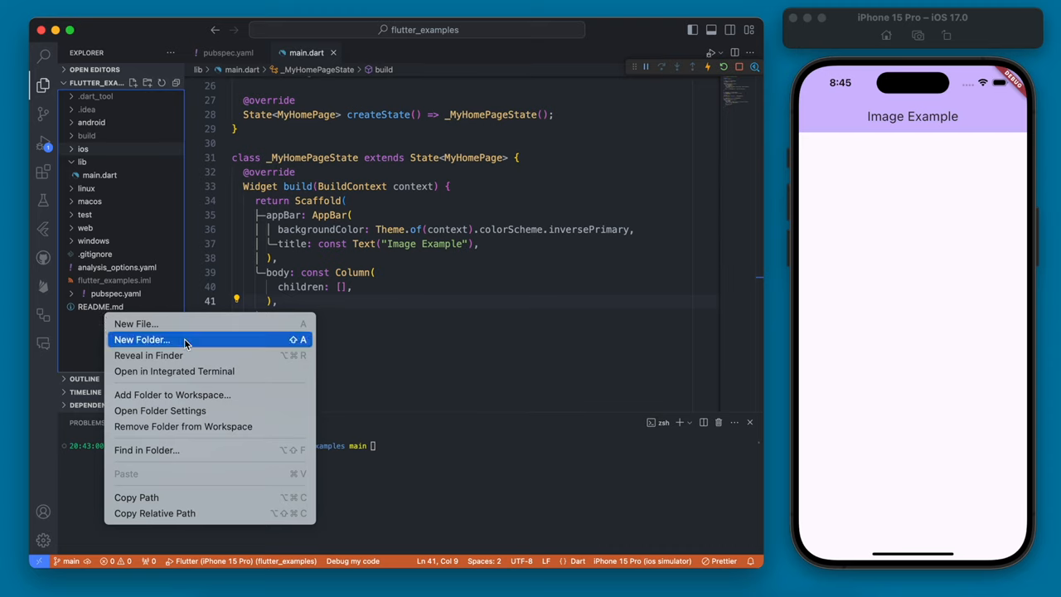
{"action": "left_click", "coordinate": [141, 338]}
{"action": "type", "text": "assets/images"}
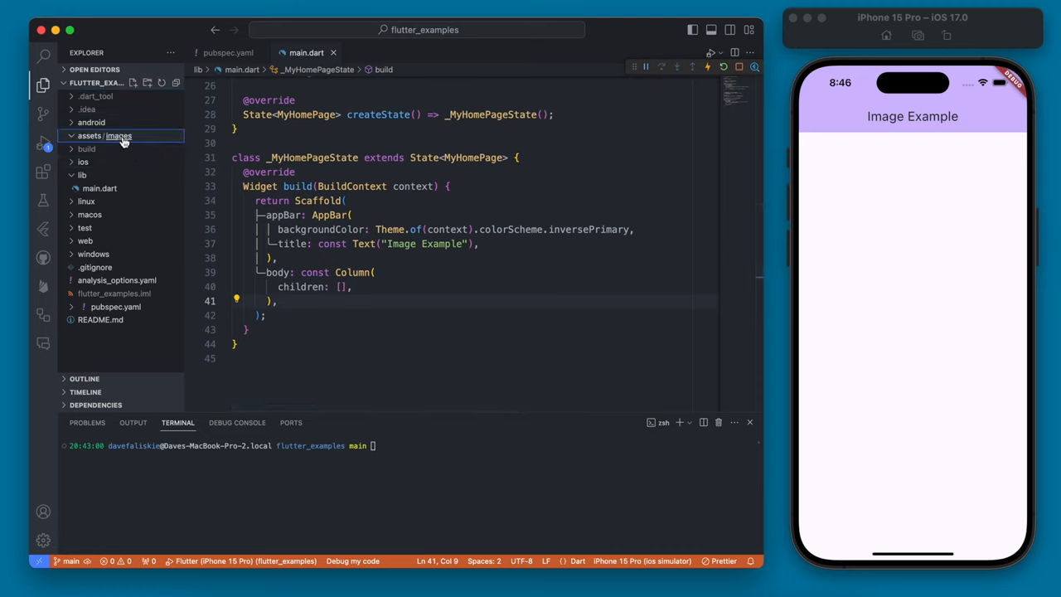
{"action": "left_click_drag", "start_coordinate": [119, 136], "coordinate": [224, 174]}
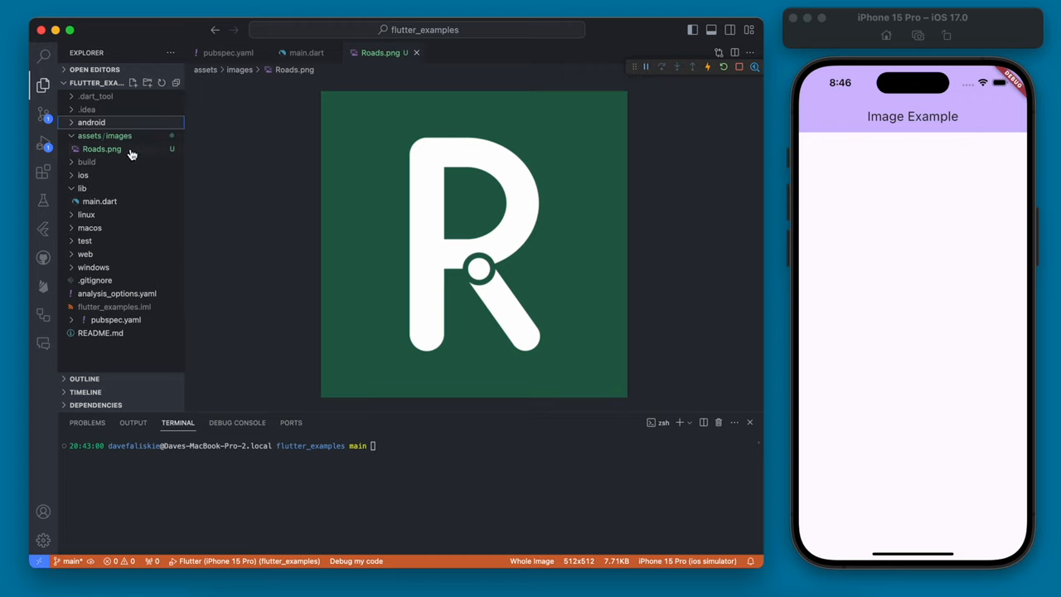
Declare 'assets:' with '- assets/images/' under flutter in pubspec.yaml and run flutter pub get
{"action": "left_click", "coordinate": [227, 51]}
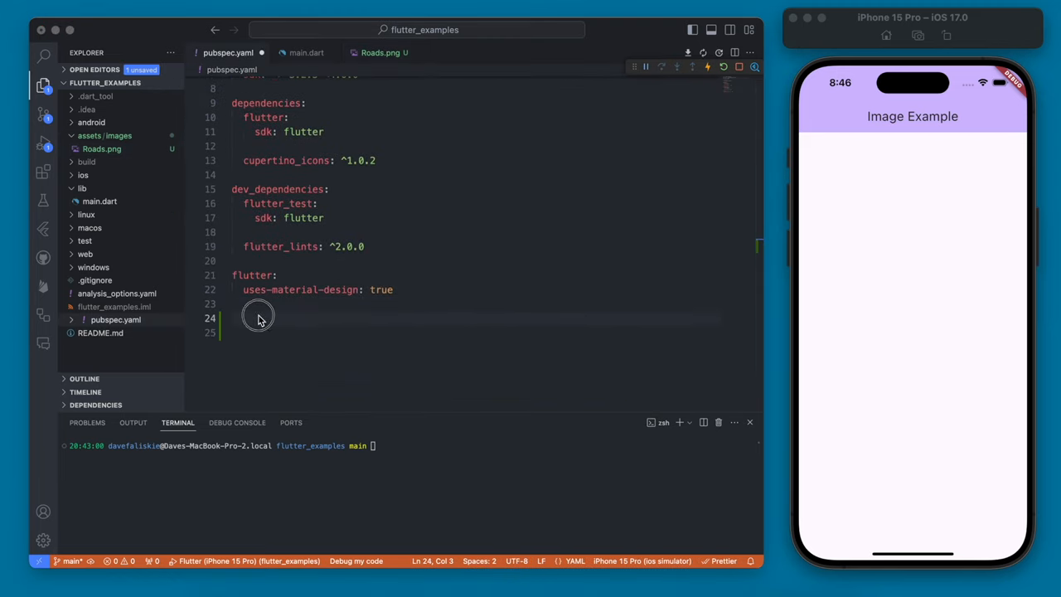
{"action": "type", "text": "assets:"}
{"action": "left_click", "coordinate": [469, 332]}
{"action": "type", "text": "-"}
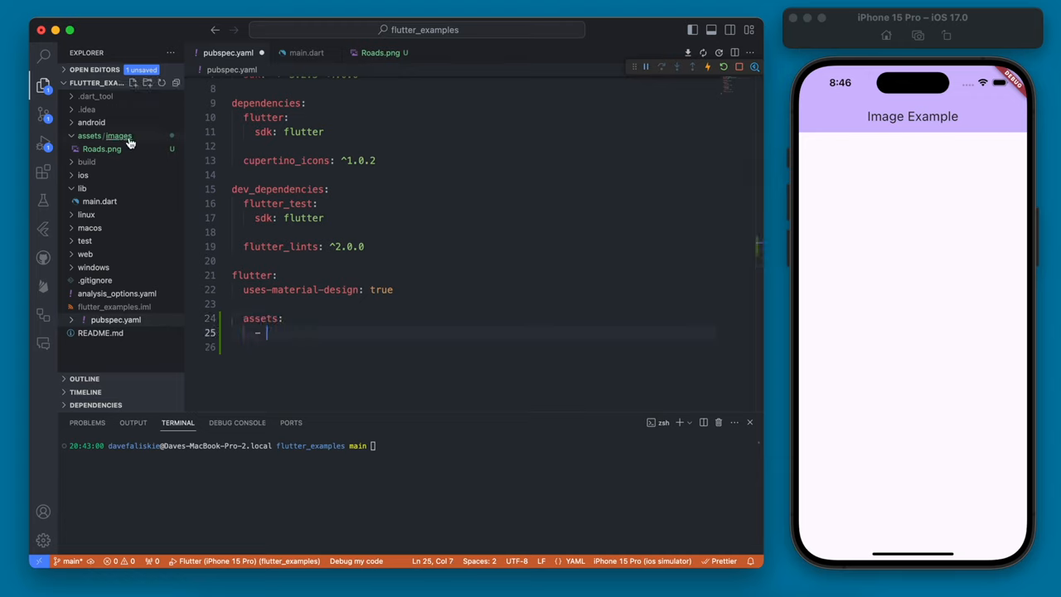
{"action": "type", "text": "assets/images"}
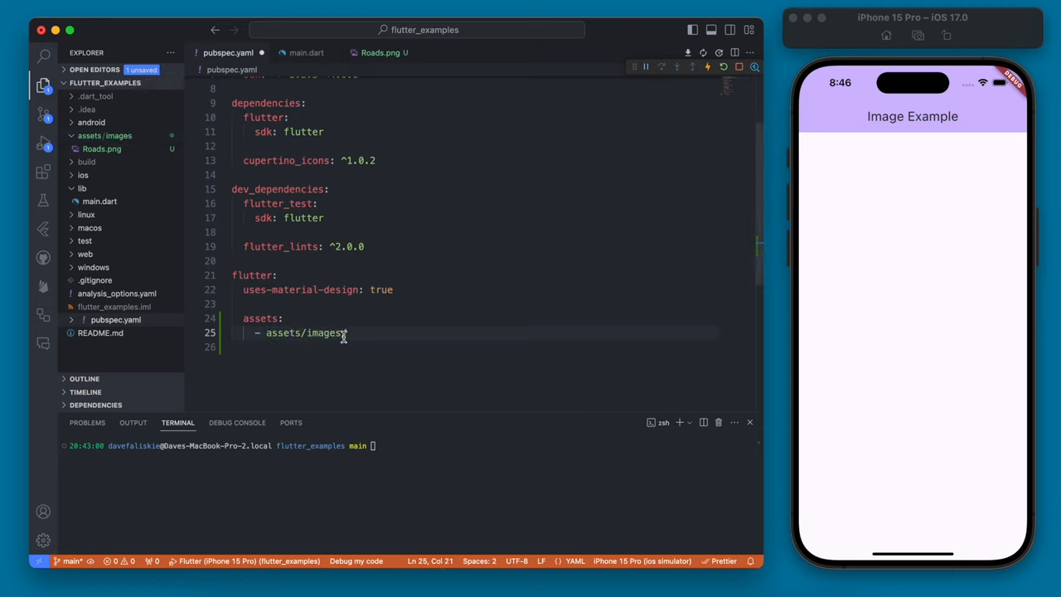
{"action": "type", "text": "/"}
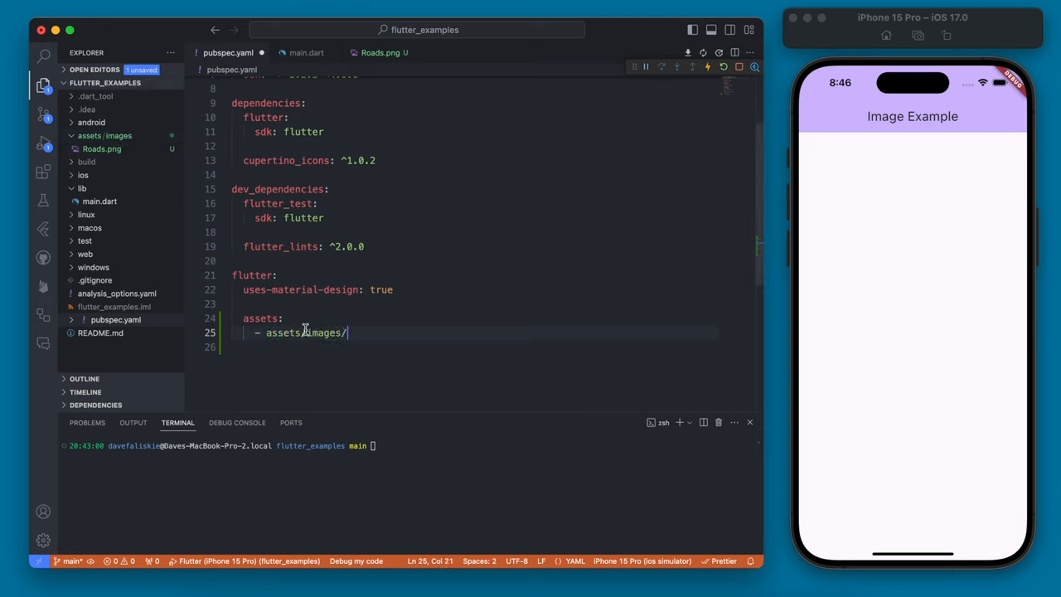
{"action": "mouse_move", "coordinate": [104, 136]}
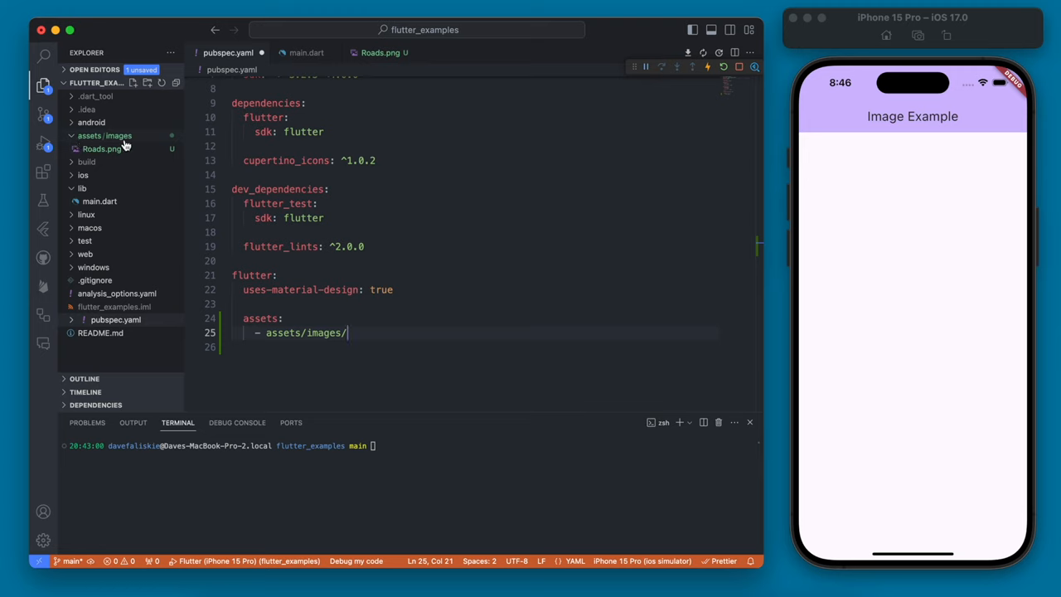
{"action": "mouse_move", "coordinate": [119, 156]}
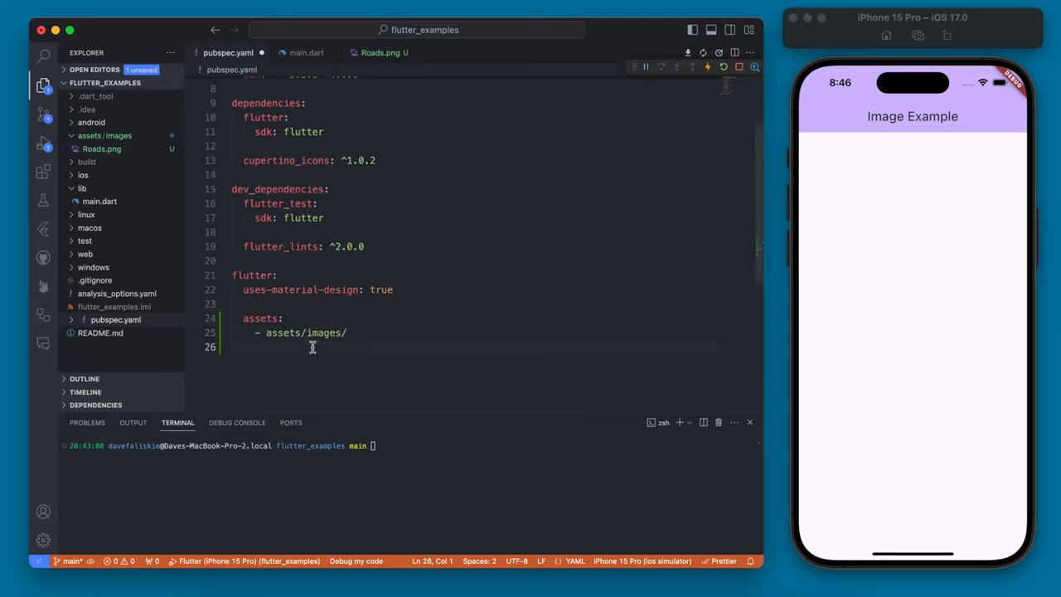
{"action": "mouse_move", "coordinate": [382, 331]}
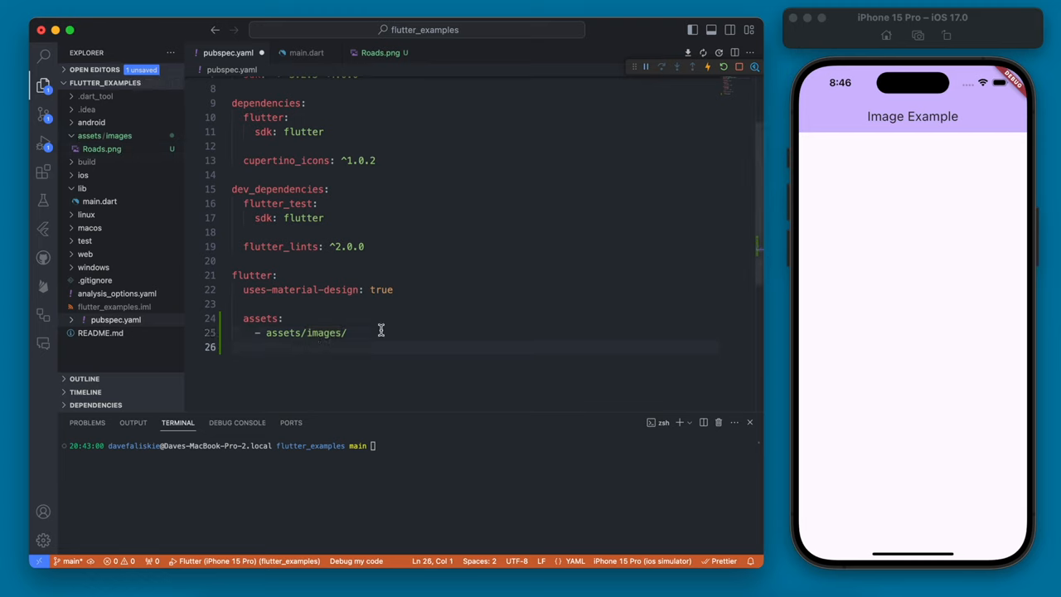
{"action": "left_click", "coordinate": [262, 319]}
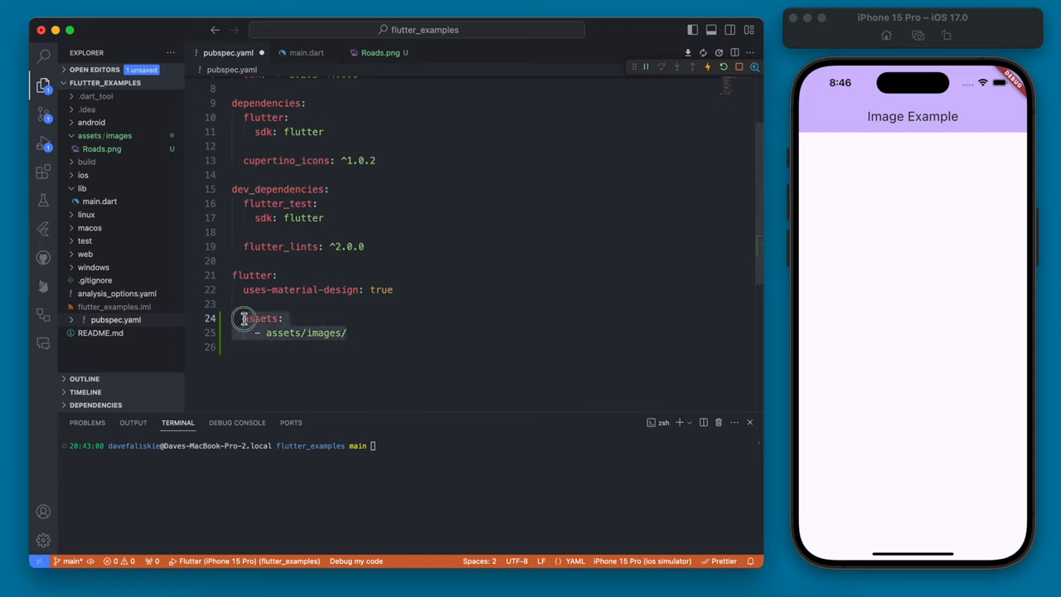
{"action": "left_click", "coordinate": [441, 331]}
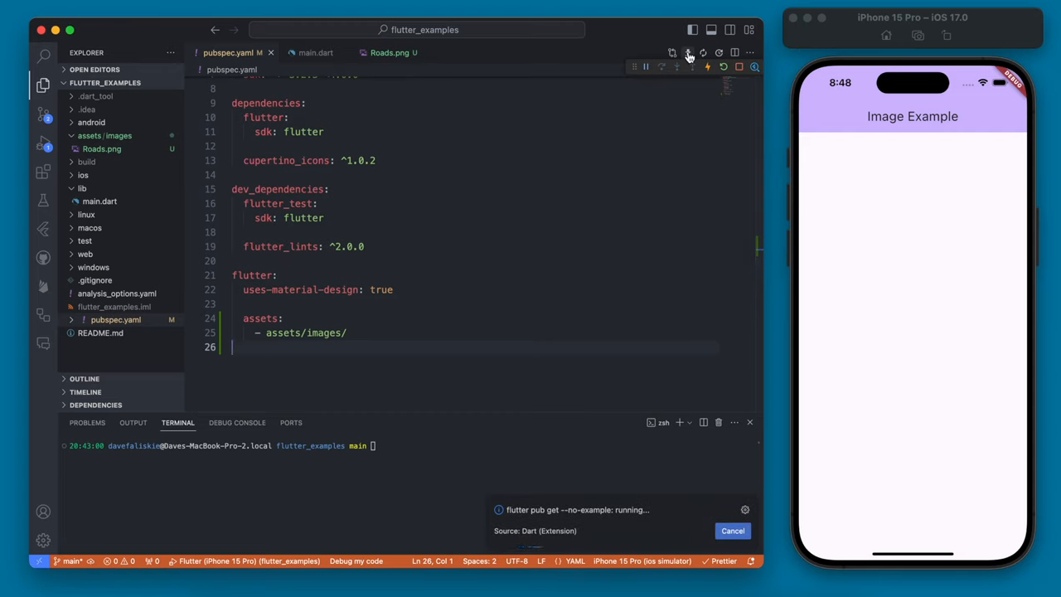
Add Image.asset("assets/images/Roads.png", height: 100) to the Column in main.dart and hot reload
{"action": "left_click", "coordinate": [315, 52]}
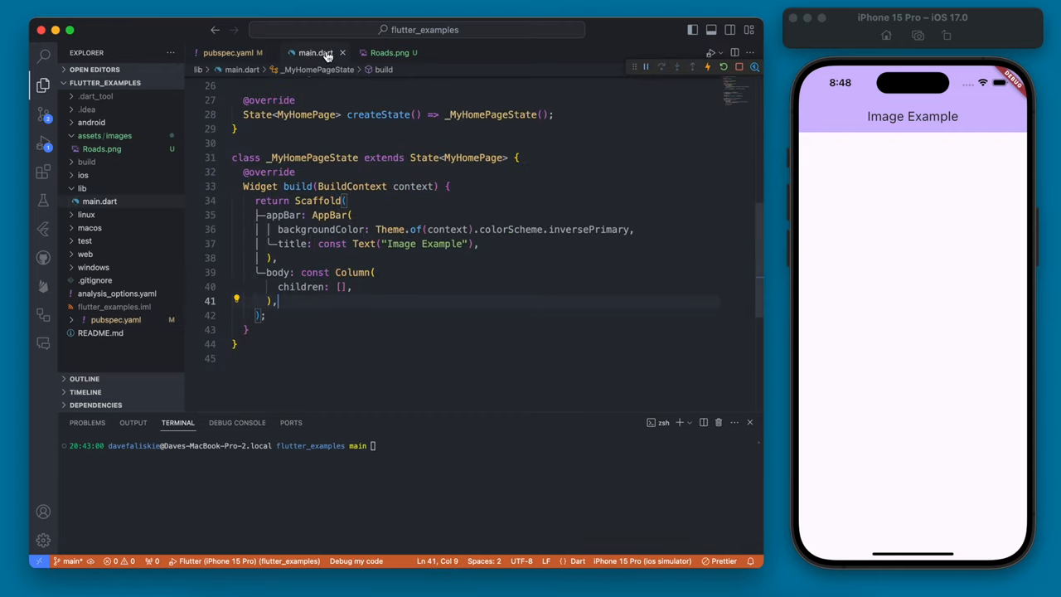
{"action": "mouse_move", "coordinate": [328, 265]}
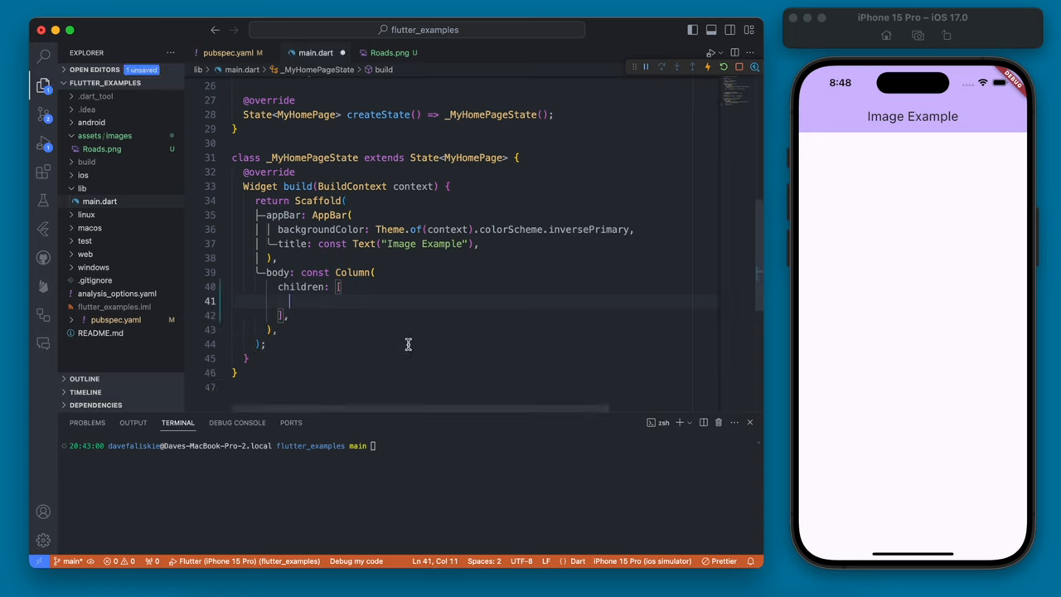
{"action": "type", "text": "I"}
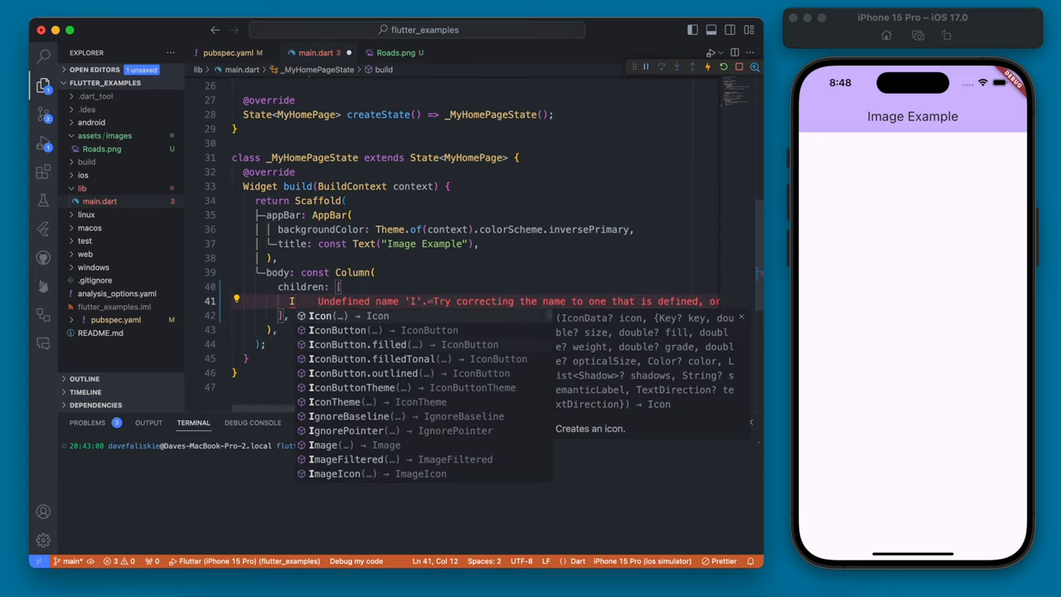
{"action": "type", "text": "Image.asset("}
{"action": "type", "text": "\"\""}
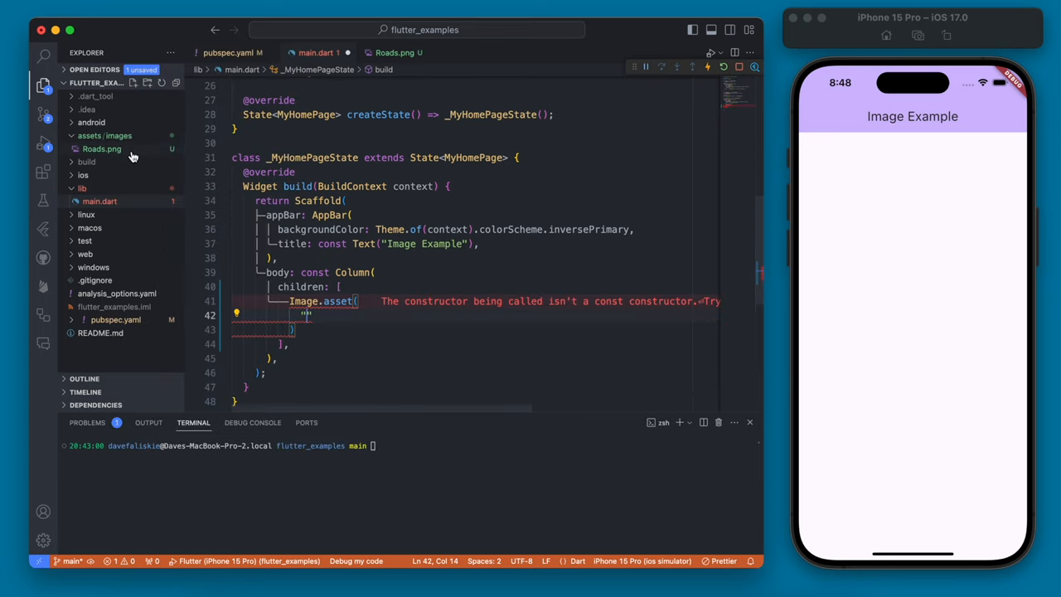
{"action": "right_click", "coordinate": [101, 149]}
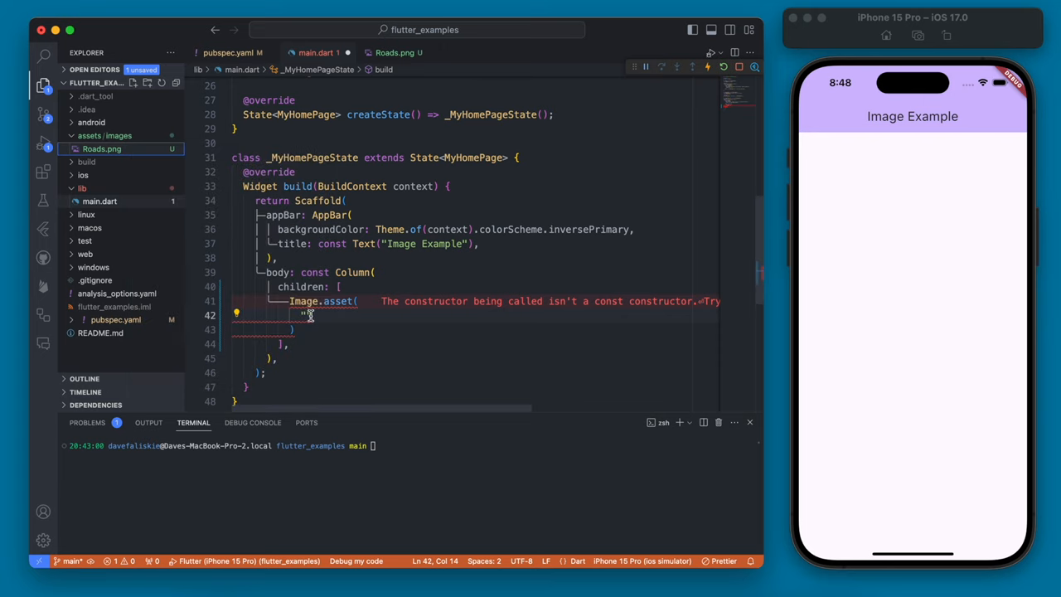
{"action": "type", "text": "\"assets/images/Roads.png\""}
{"action": "type", "text": "height: 100,"}
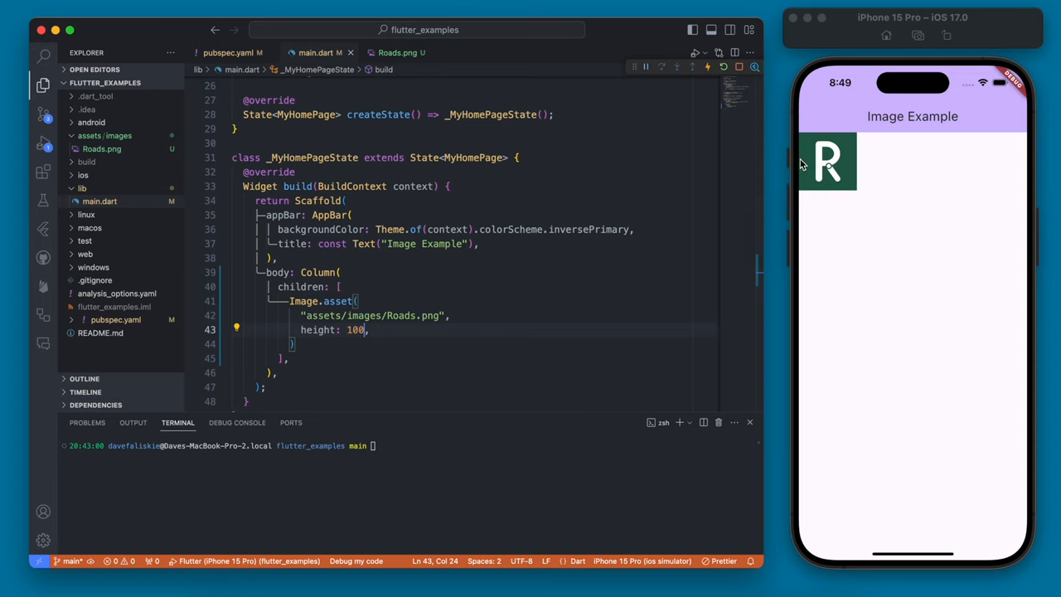
{"action": "mouse_move", "coordinate": [338, 302]}
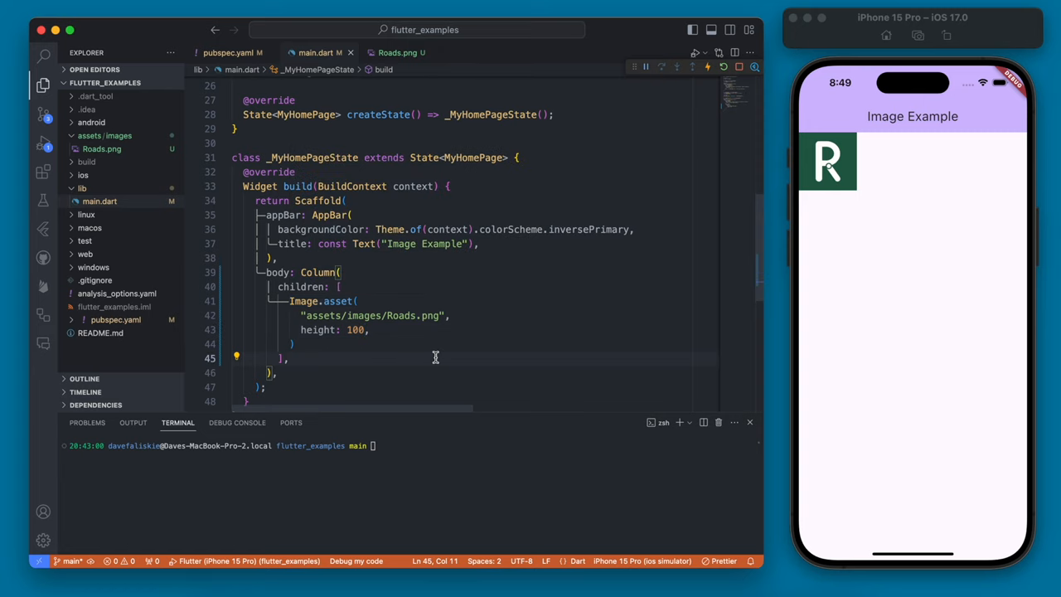
{"action": "mouse_move", "coordinate": [337, 375]}
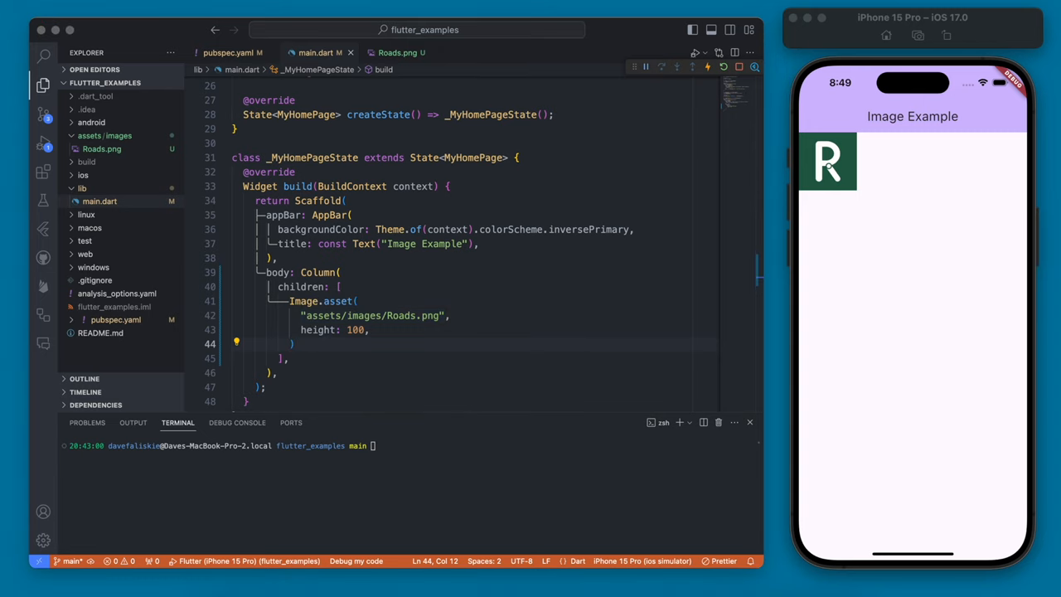
Wrap the Column in Center, add a SizedBox above the image and clip the logo with ClipOval
{"action": "left_click", "coordinate": [338, 286]}
{"action": "type", "text": "const SizedBox(height: 30.0),"}
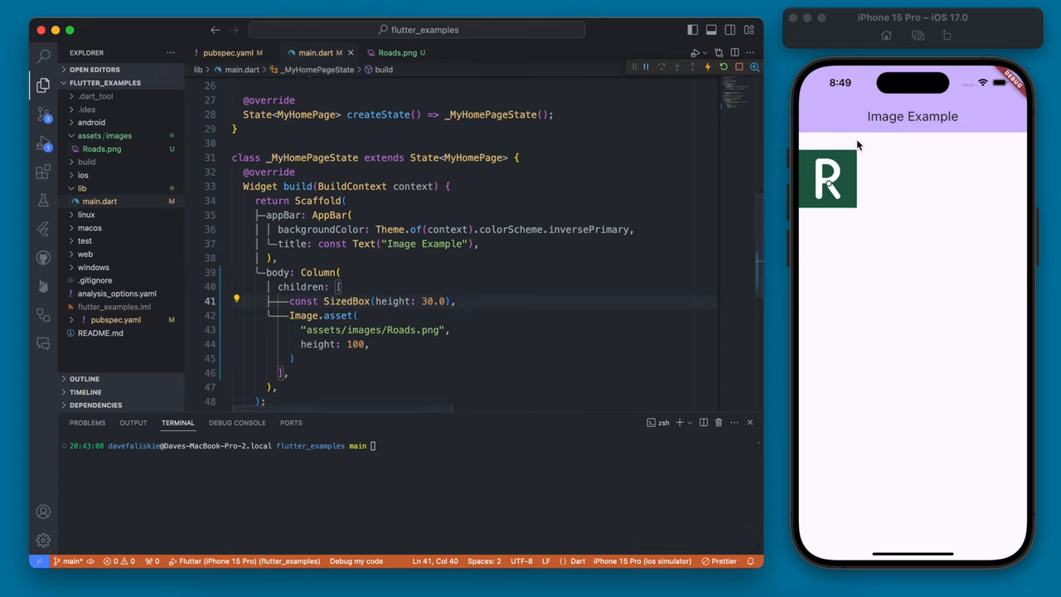
{"action": "left_click", "coordinate": [236, 272]}
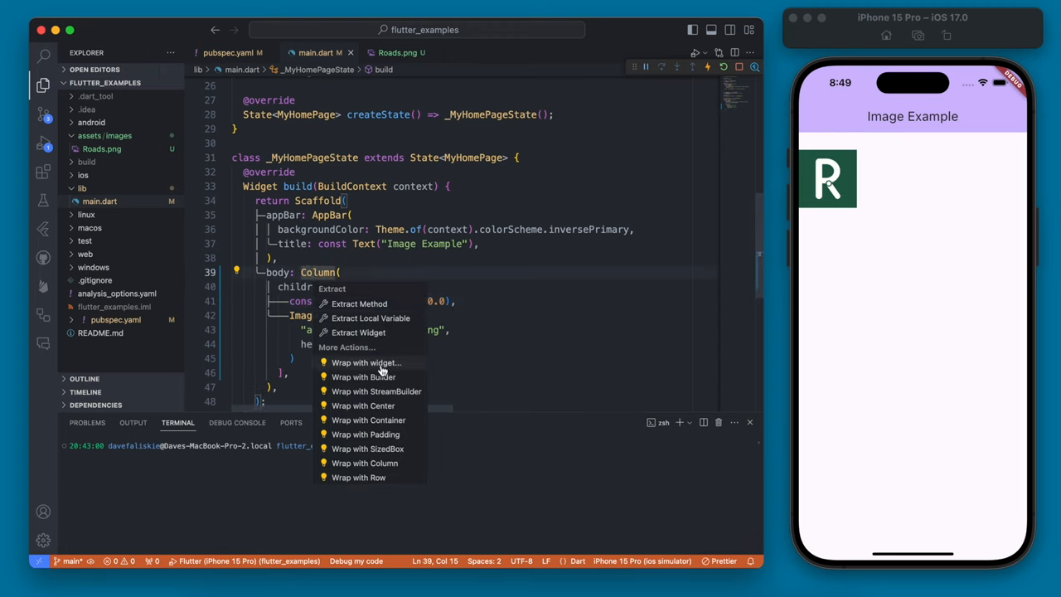
{"action": "left_click", "coordinate": [361, 405]}
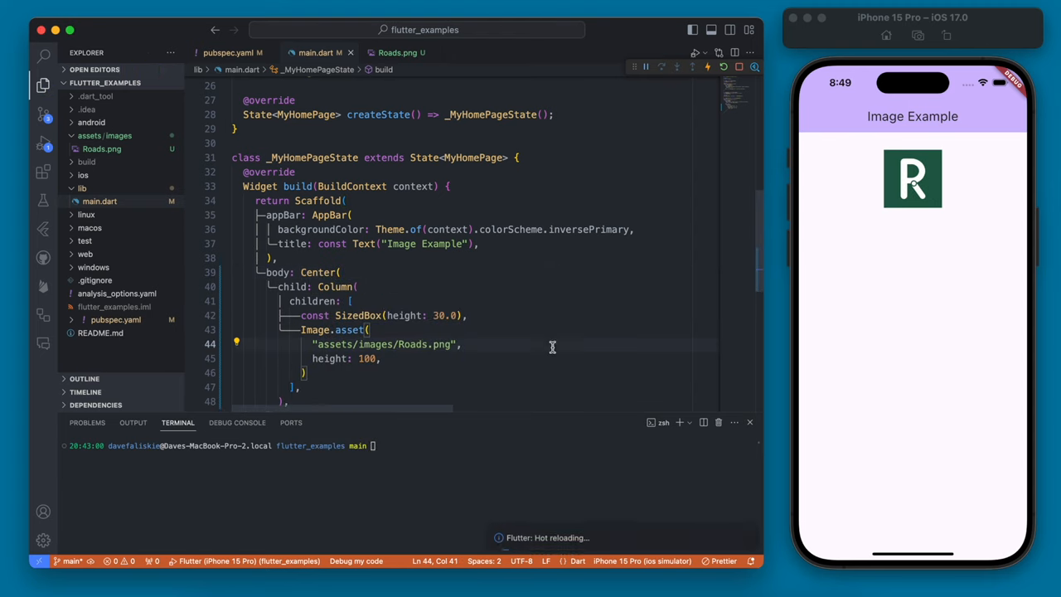
{"action": "scroll", "scroll_direction": "down", "scroll_amount": 3}
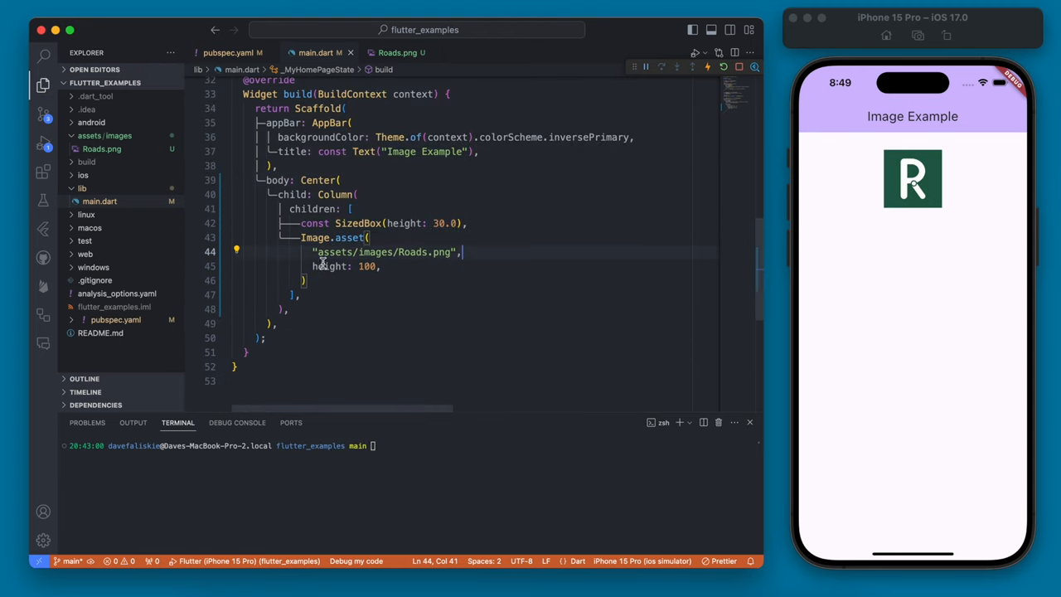
{"action": "left_click", "coordinate": [313, 238]}
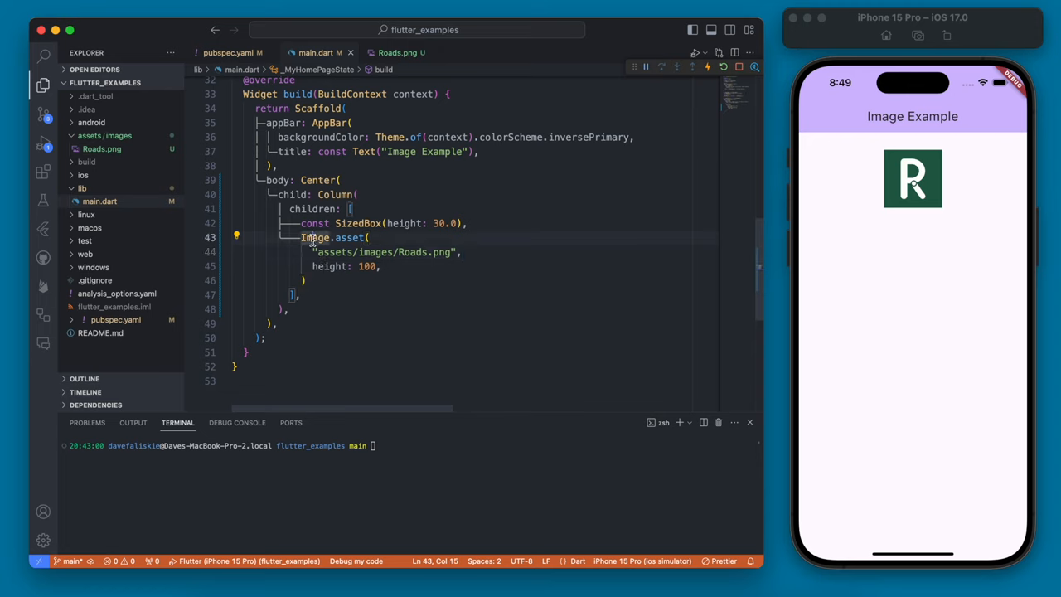
{"action": "type", "text": "widget("}
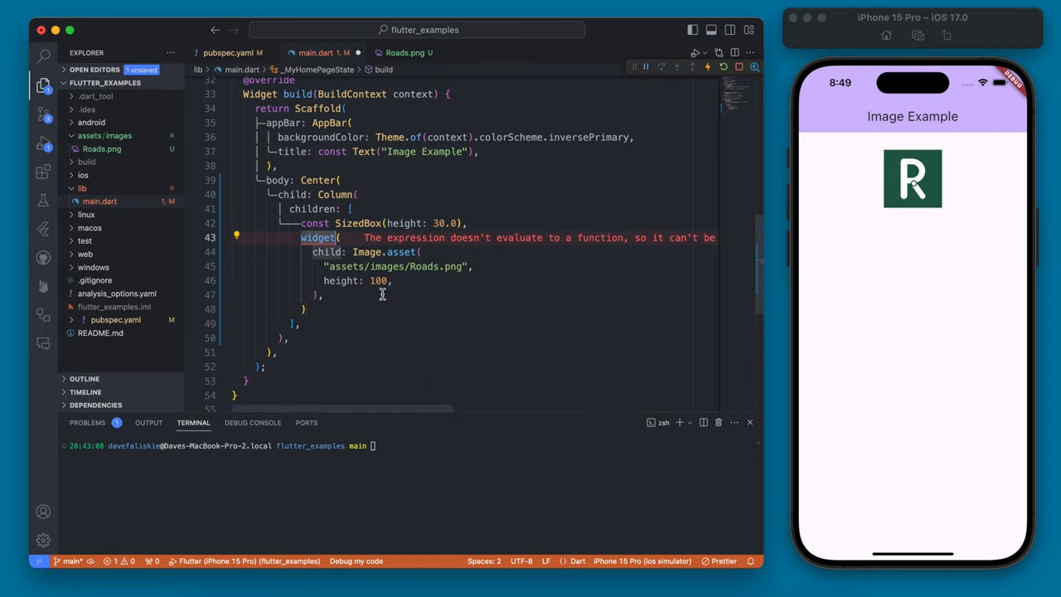
{"action": "type", "text": "ClipOval("}
{"action": "type", "text": "const Text(\"Asset Image\"),"}
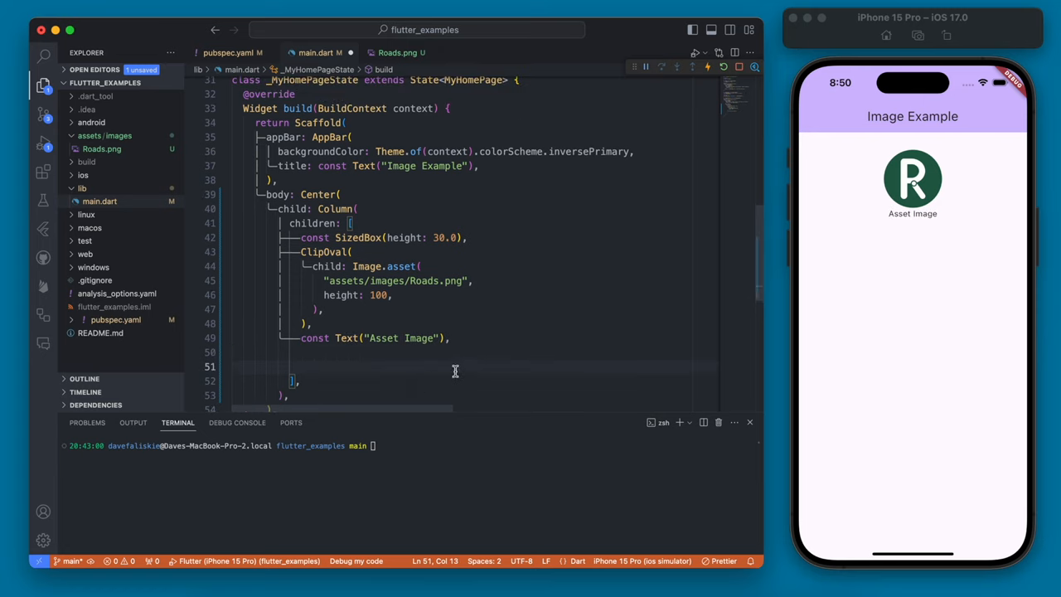
Add const SizedBox(height: 30.0), a // Network Image comment and an opening Image.network( call
{"action": "type", "text": "const SizedBox(height: 30.0),"}
{"action": "type", "text": "// Network "}
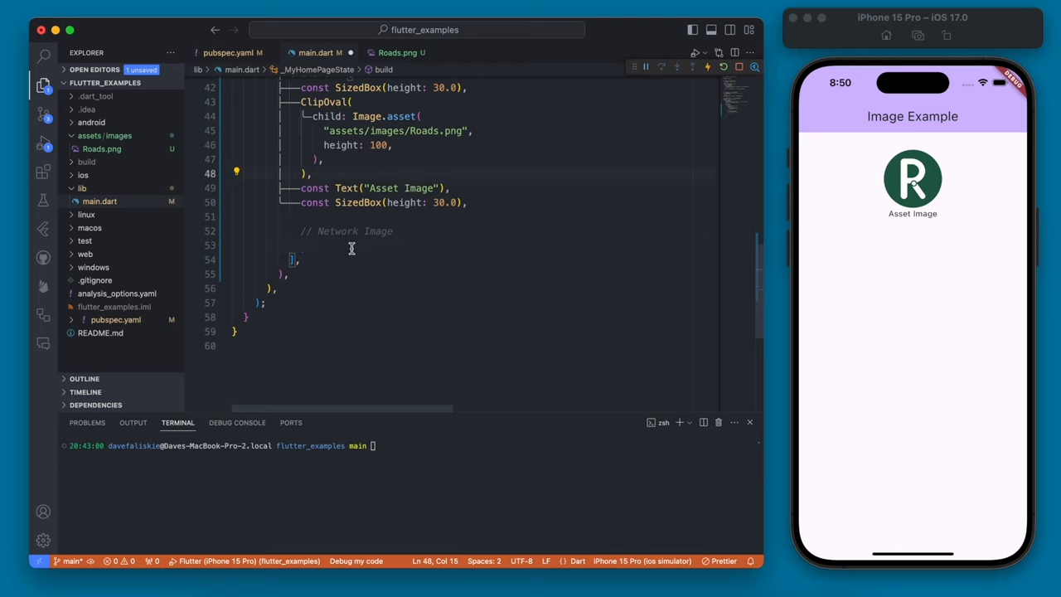
{"action": "type", "text": "Image.network("}
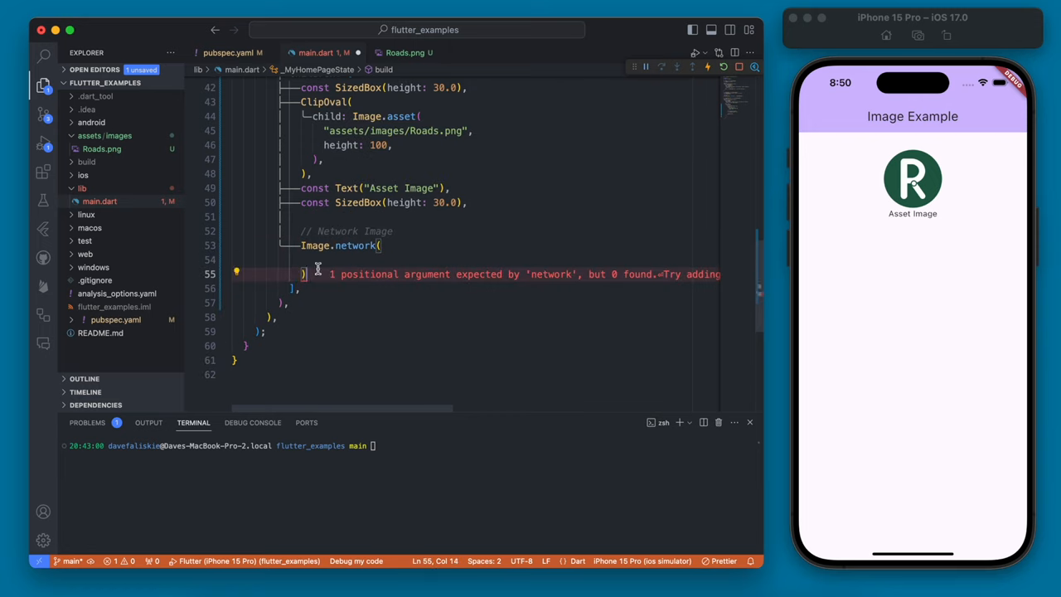
Copy the hosted Roads S3 picture URL from Chrome for use as the Image.network source
{"action": "left_click", "coordinate": [373, 36]}
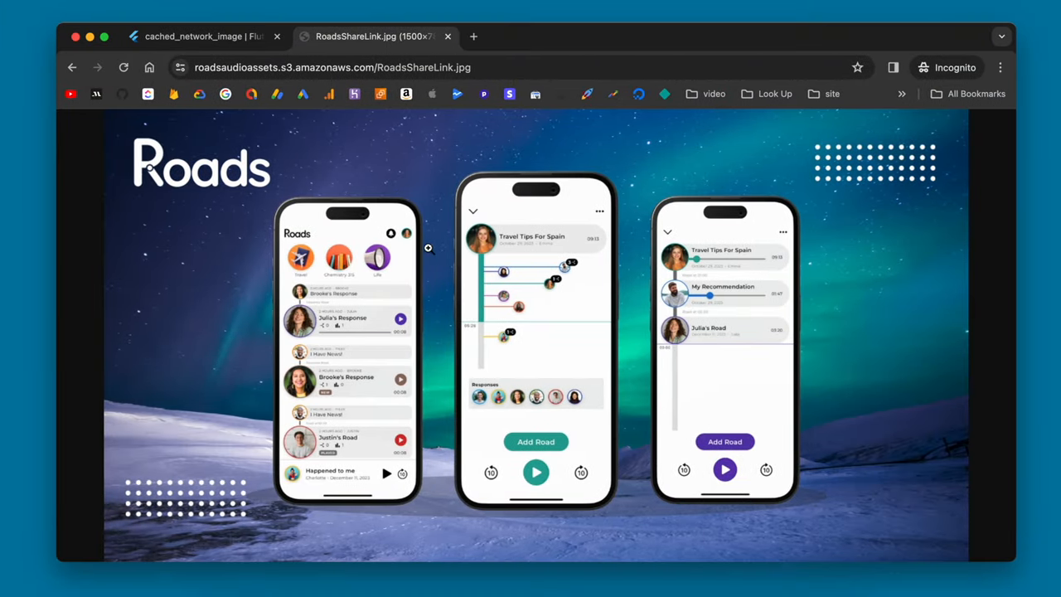
{"action": "left_click", "coordinate": [332, 66]}
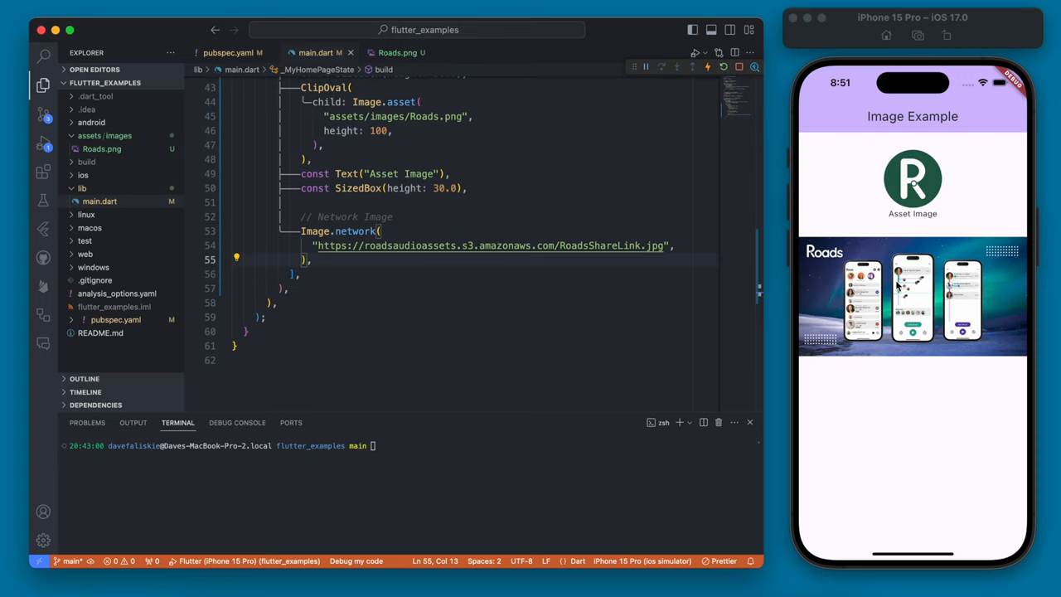
Add a loadingBuilder returning child when loadingProgress is null, else a centered CircularProgressIndicator
{"action": "left_click", "coordinate": [723, 66]}
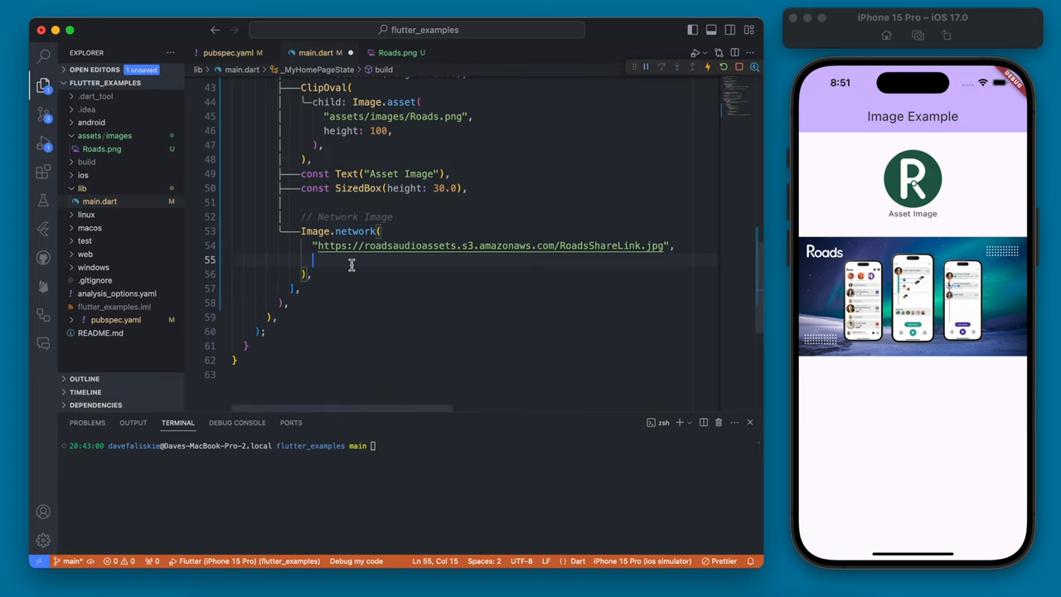
{"action": "type", "text": "loadingBuilder: (context, child, loadingProgress) {"}
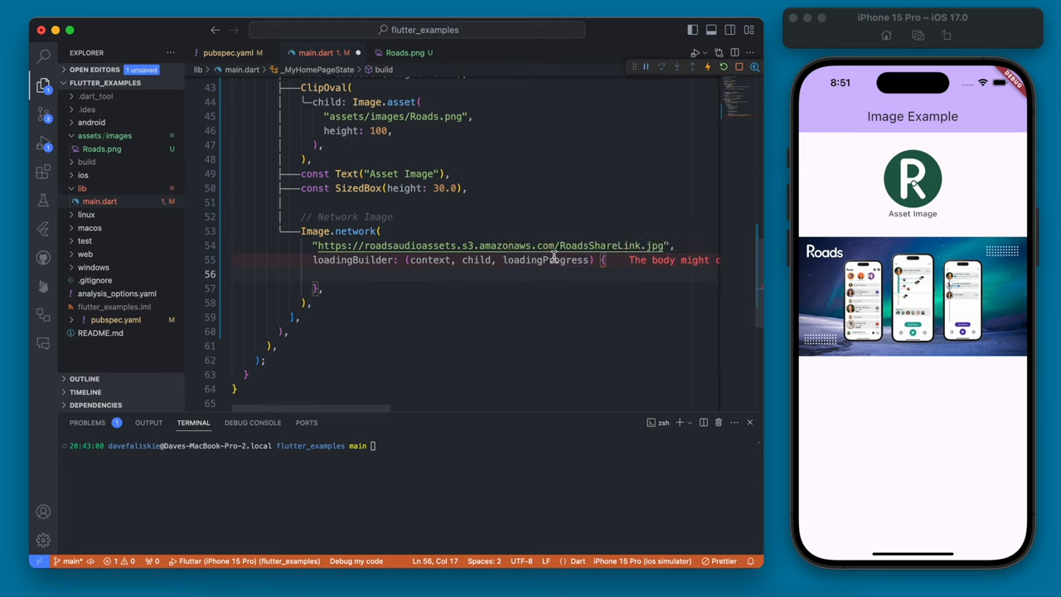
{"action": "mouse_move", "coordinate": [544, 259]}
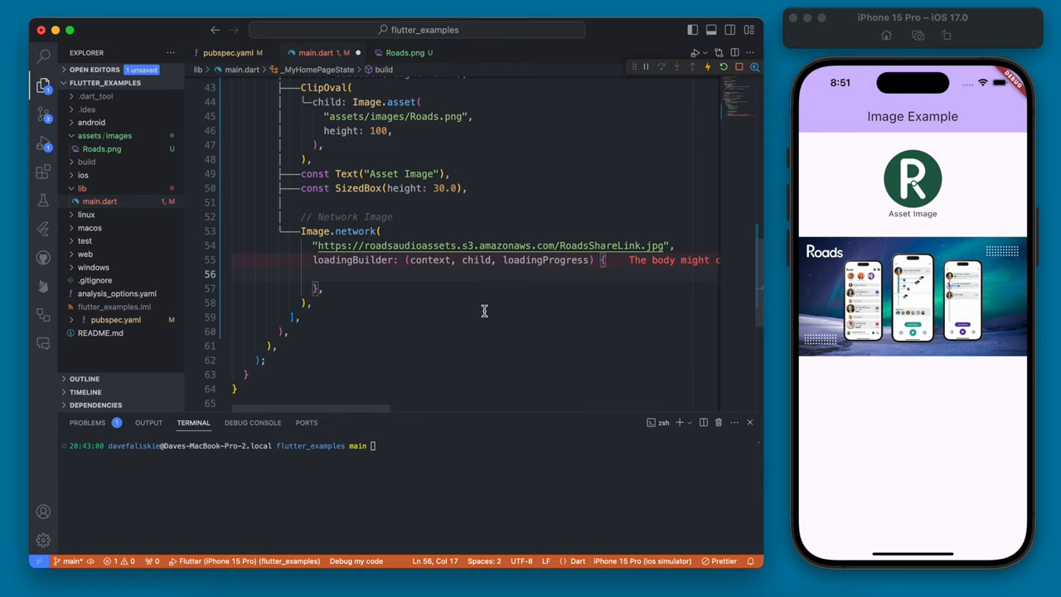
{"action": "type", "text": "if (loadingProgress"}
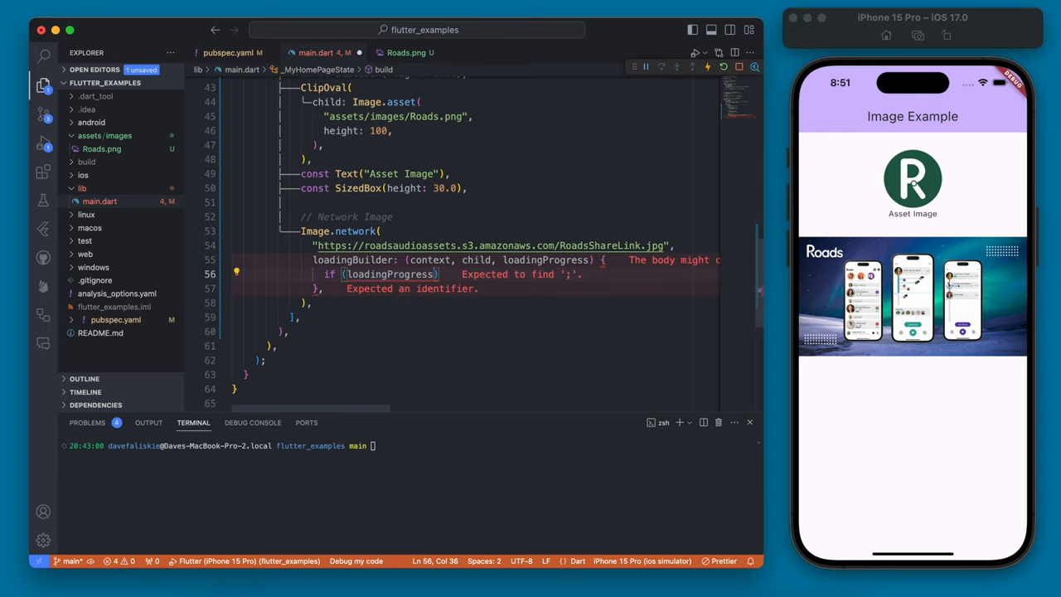
{"action": "type", "text": "== null"}
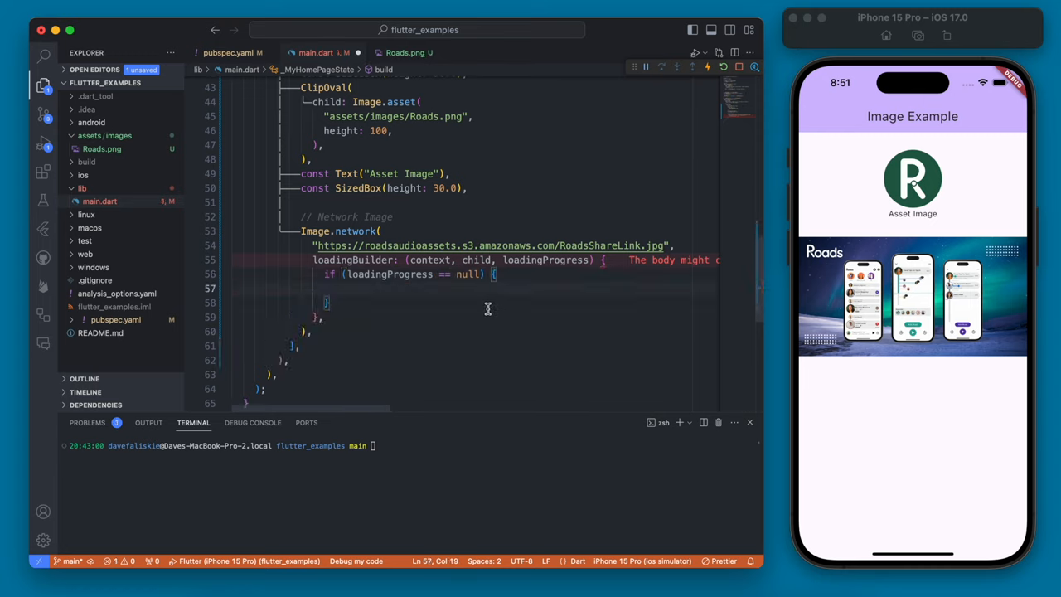
{"action": "type", "text": "return"}
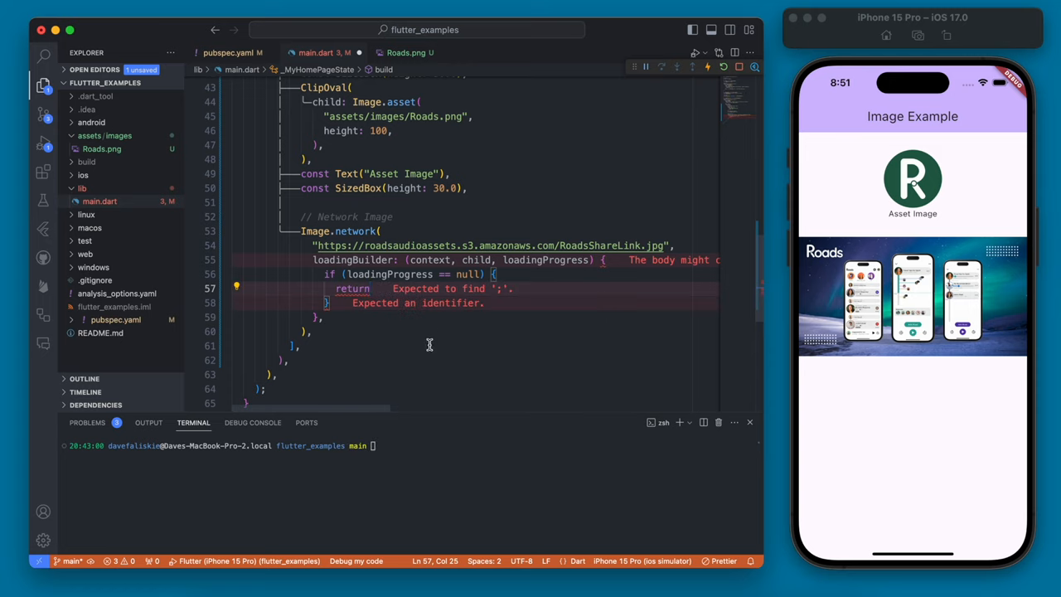
{"action": "type", "text": "child;"}
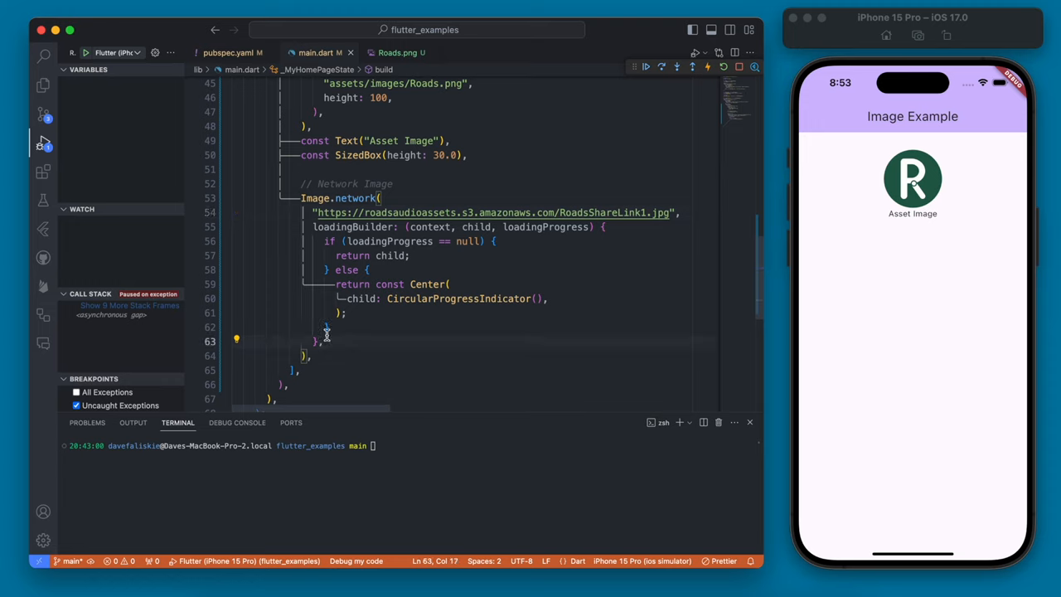
Hot reload the red errorBuilder, then wrap the network image in a SizedBox with height 200
{"action": "key", "text": "enter"}
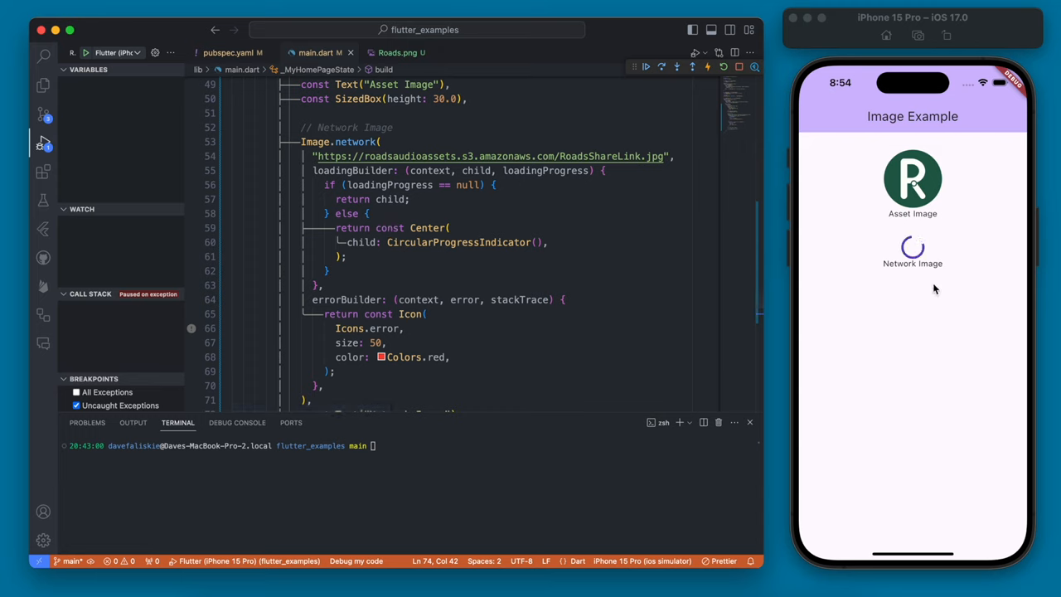
{"action": "mouse_move", "coordinate": [922, 279]}
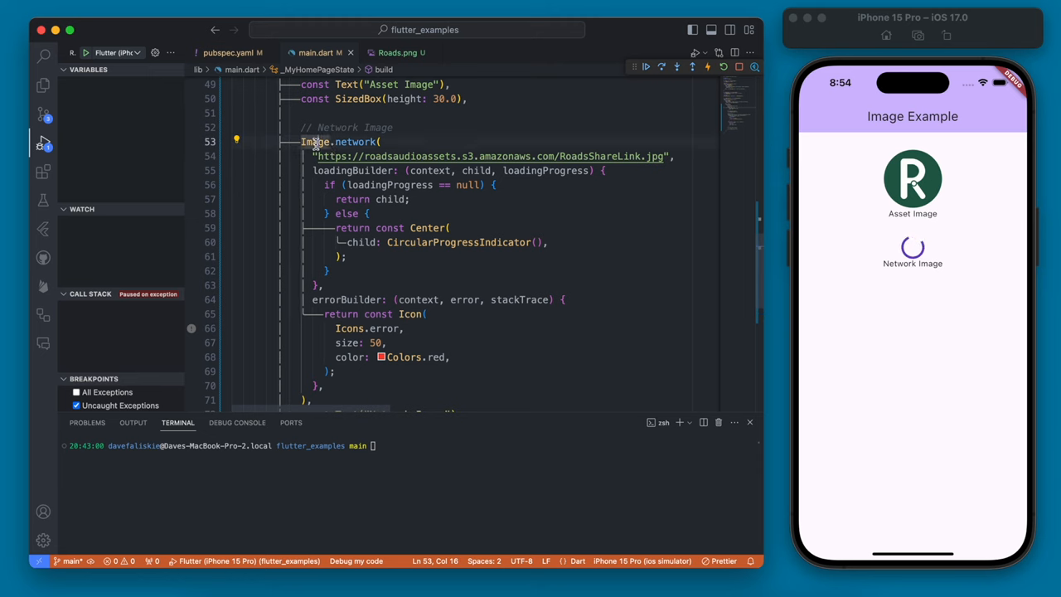
{"action": "left_click", "coordinate": [235, 139]}
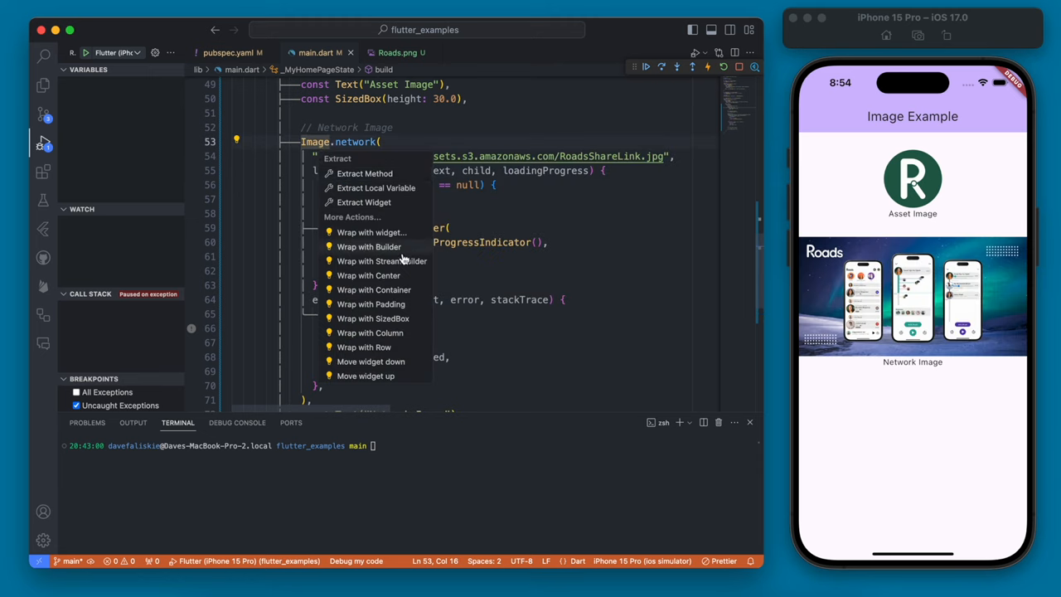
{"action": "left_click", "coordinate": [373, 318]}
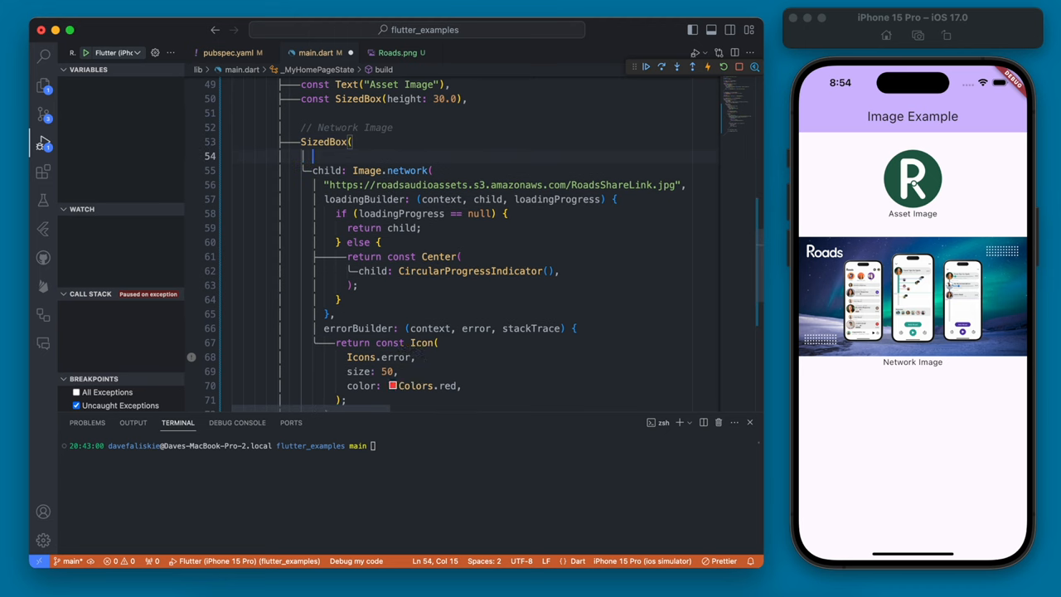
{"action": "type", "text": "height: ,"}
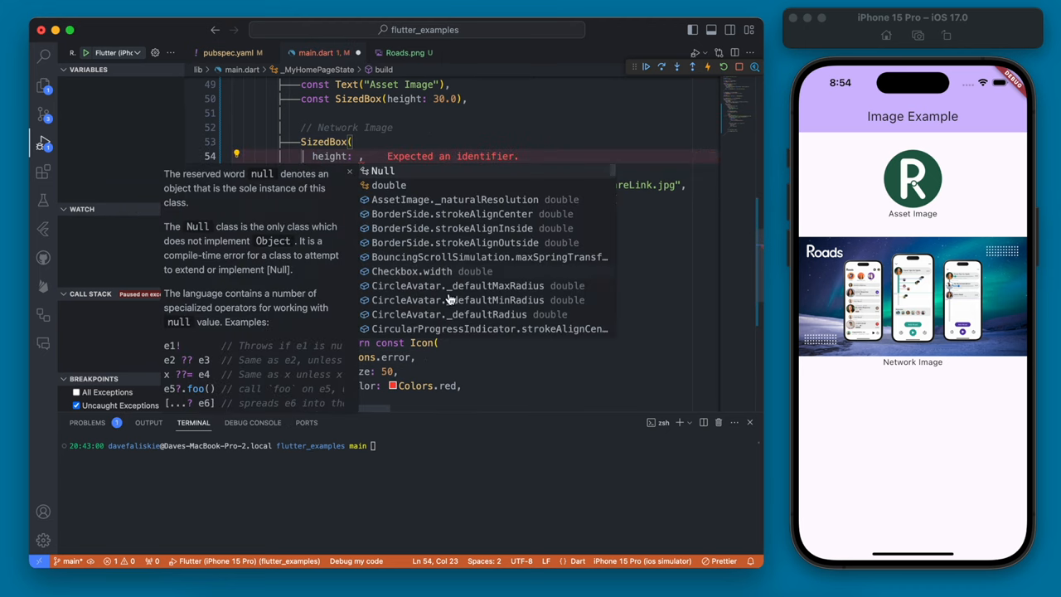
{"action": "type", "text": "200"}
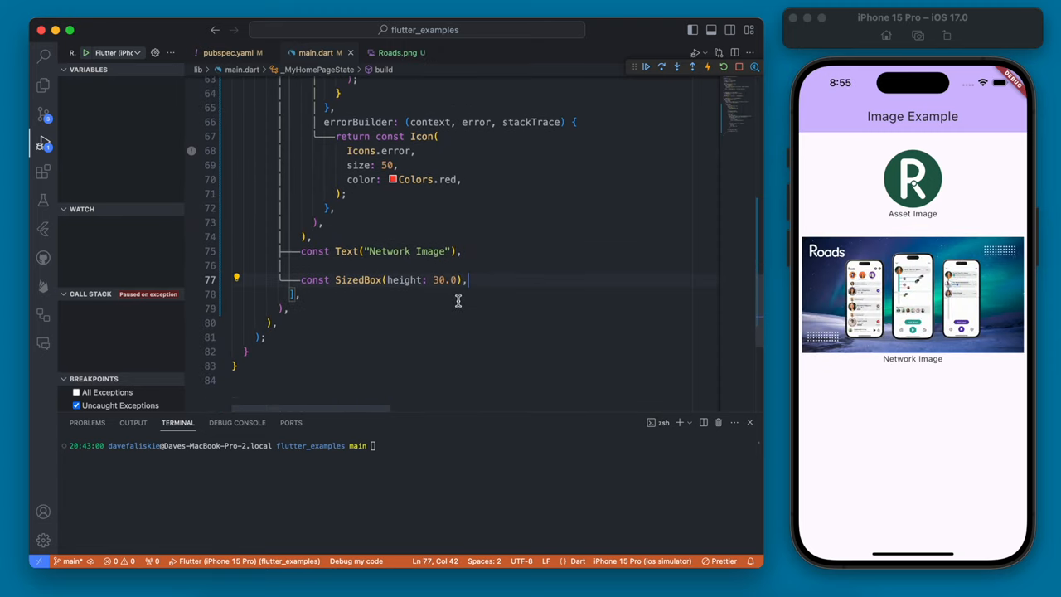
{"action": "mouse_move", "coordinate": [392, 305]}
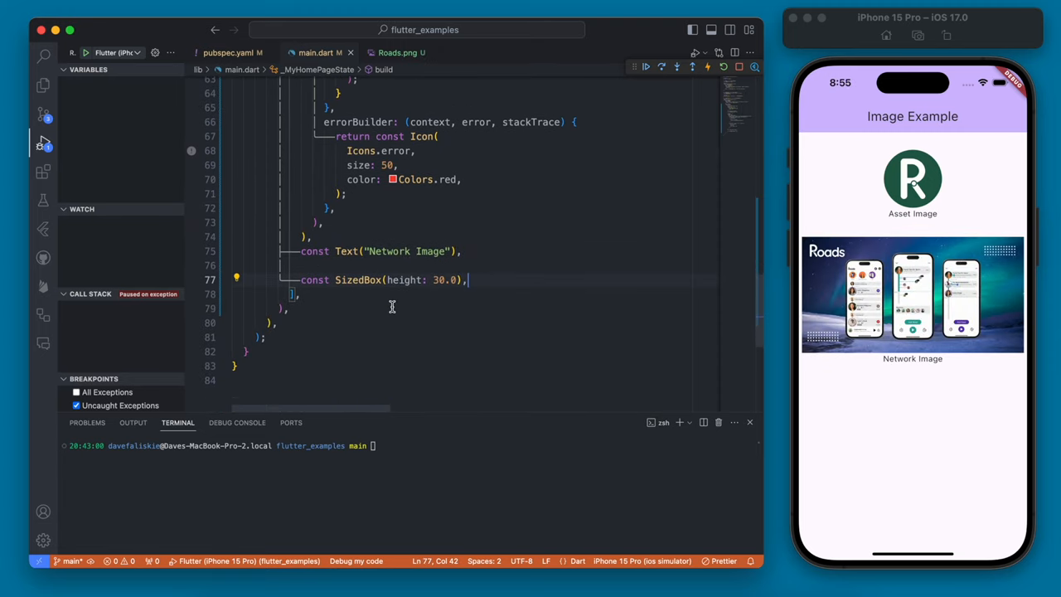
{"action": "mouse_move", "coordinate": [733, 89]}
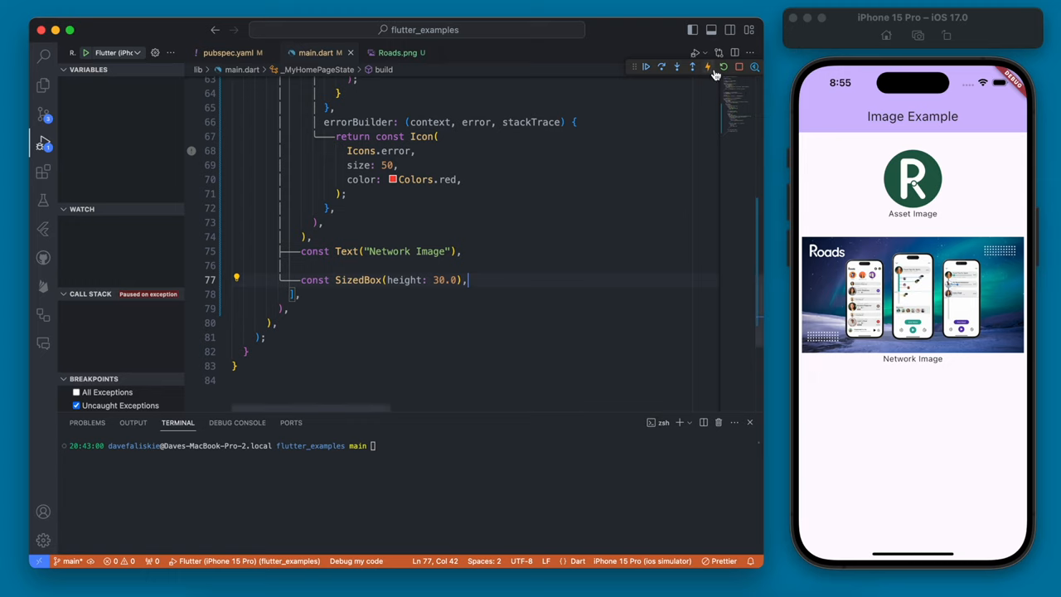
{"action": "left_click", "coordinate": [706, 66]}
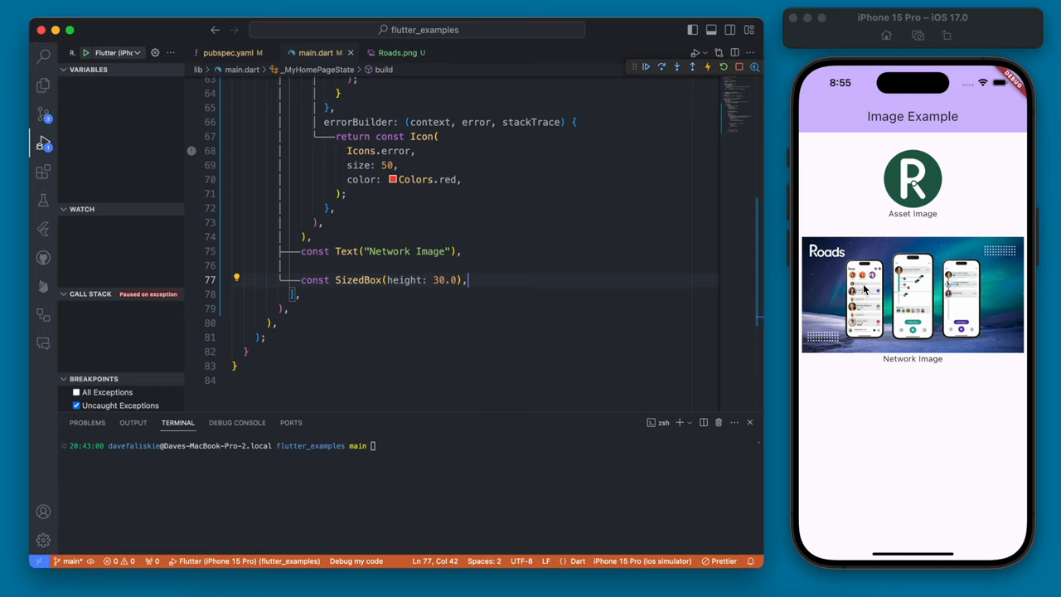
{"action": "mouse_move", "coordinate": [899, 323]}
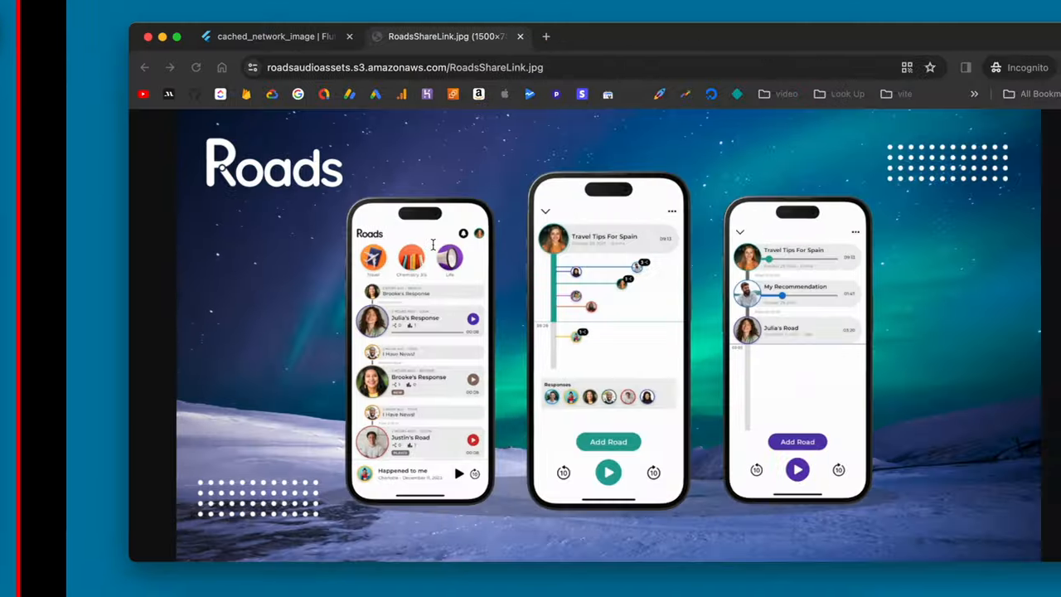
Scroll the pub.dev cached_network_image page down to its How to use code examples
{"action": "left_click", "coordinate": [273, 36]}
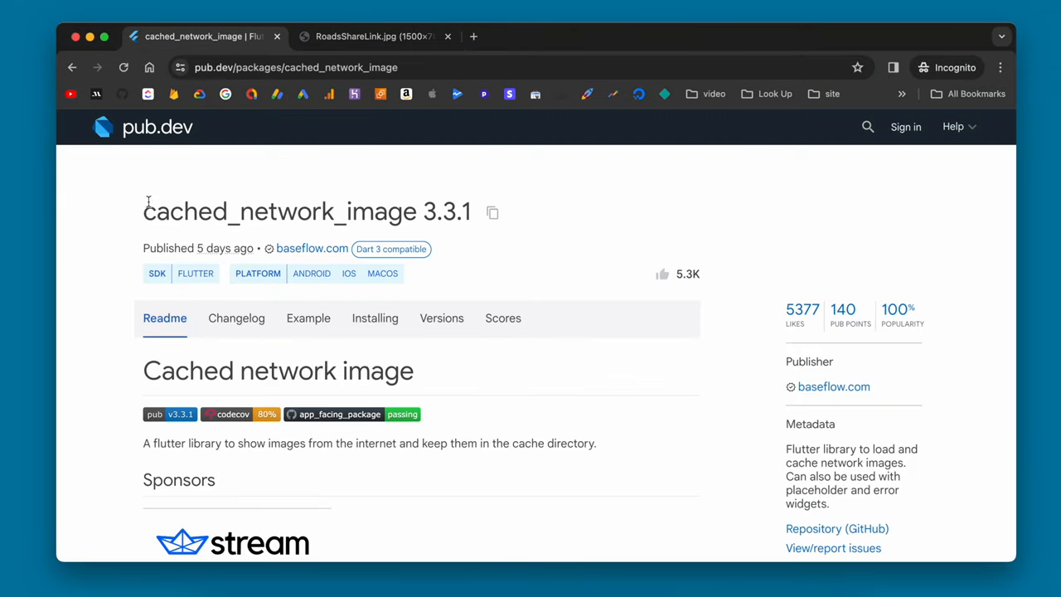
{"action": "scroll", "scroll_direction": "down", "scroll_amount": 3}
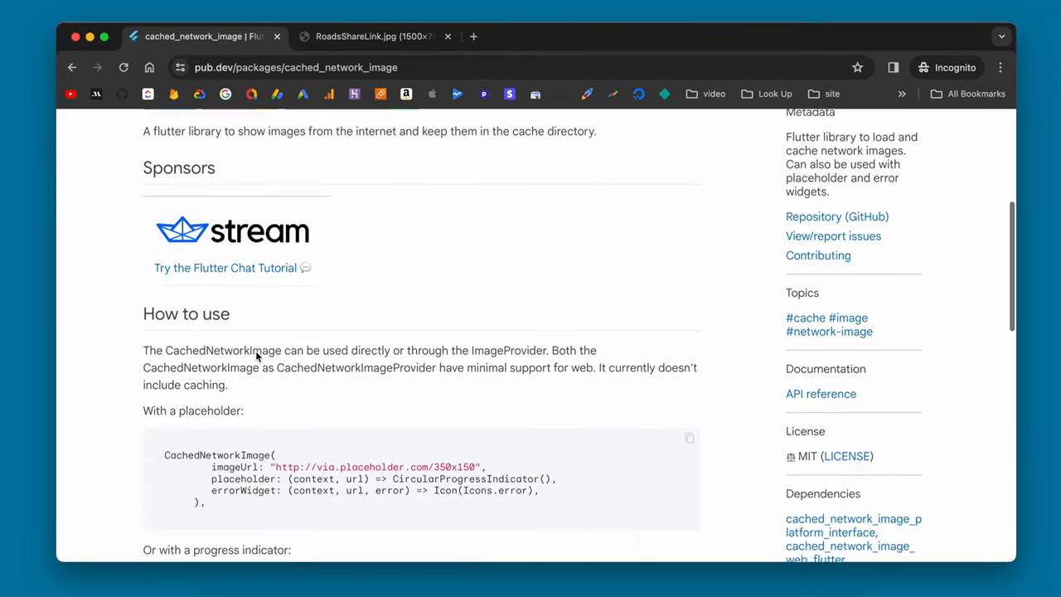
{"action": "scroll", "scroll_direction": "down", "scroll_amount": 3}
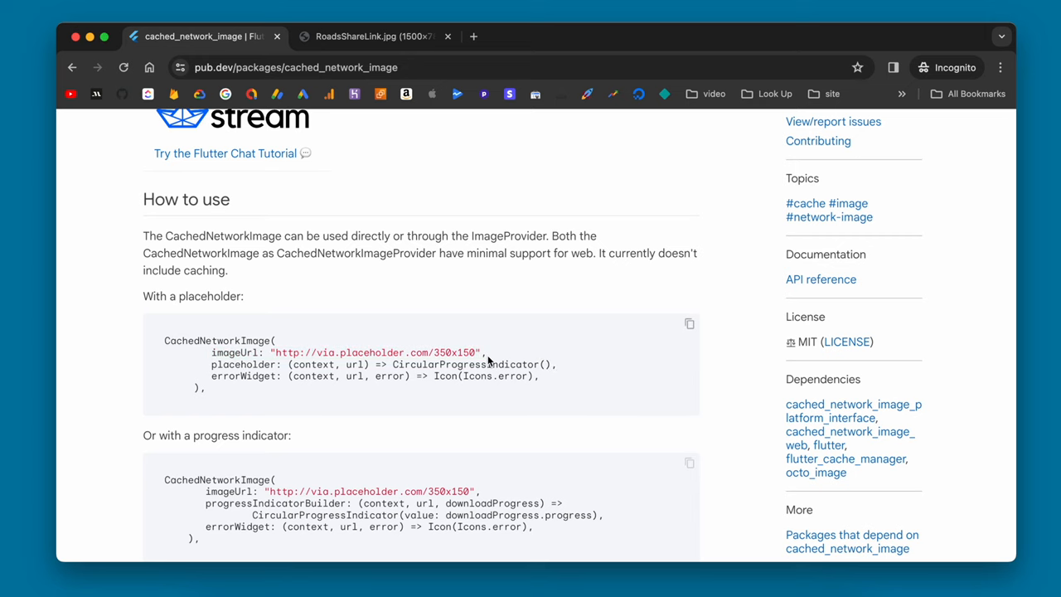
{"action": "left_click", "coordinate": [374, 176]}
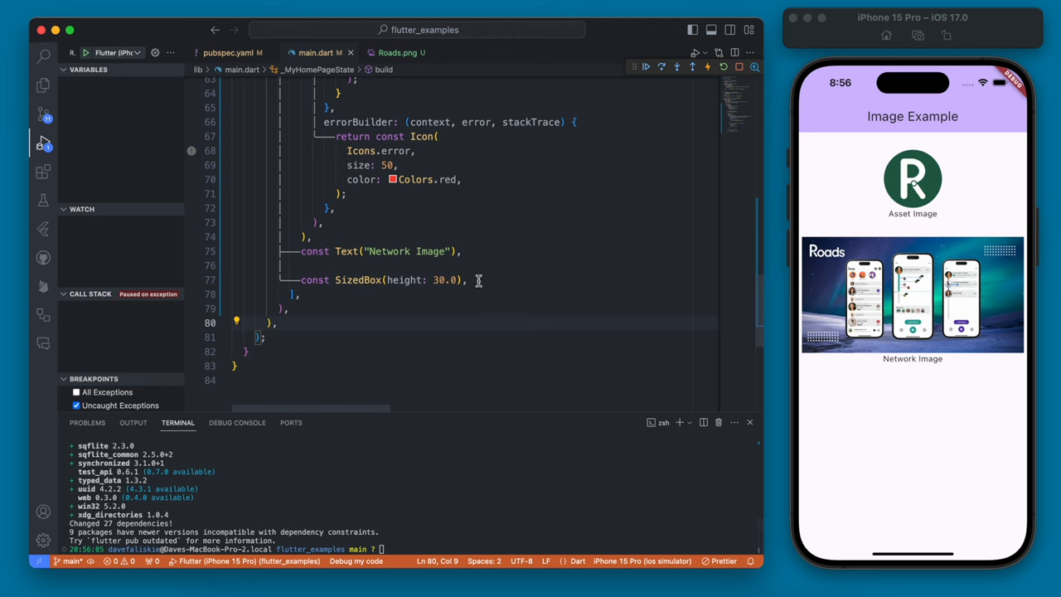
Add a SizedBox(height: 200) containing CachedNetworkImage(imageUrl: the Roads S3 URL) and save
{"action": "type", "text": "S"}
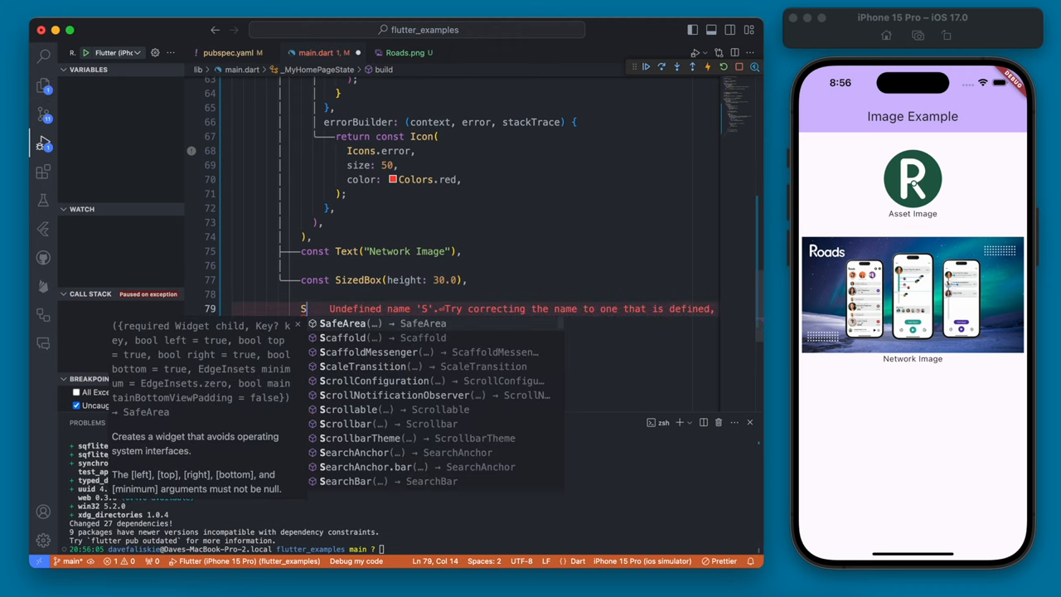
{"action": "type", "text": "izedBox("}
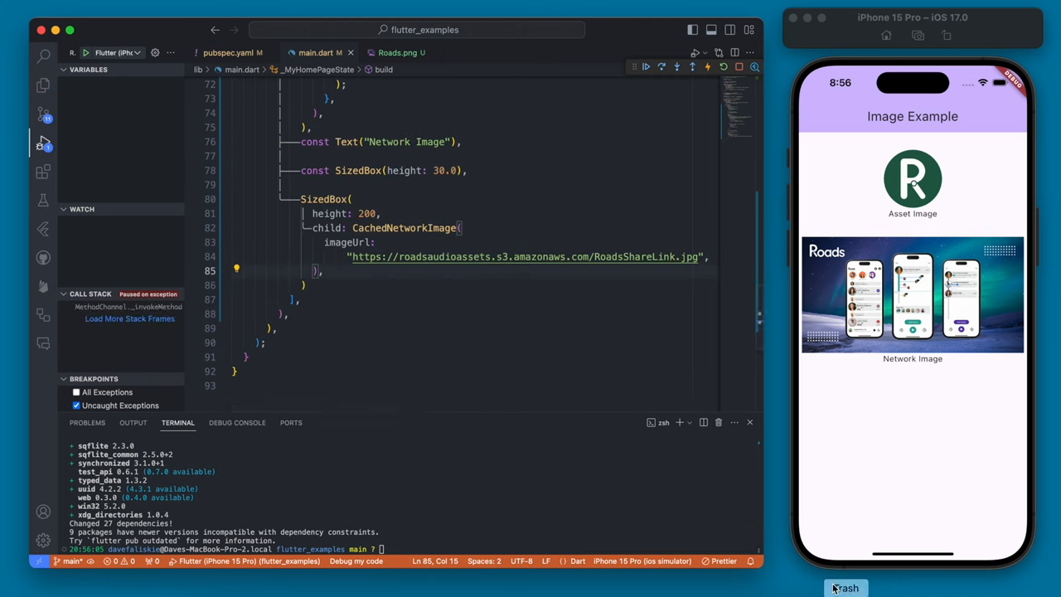
{"action": "left_click", "coordinate": [129, 319]}
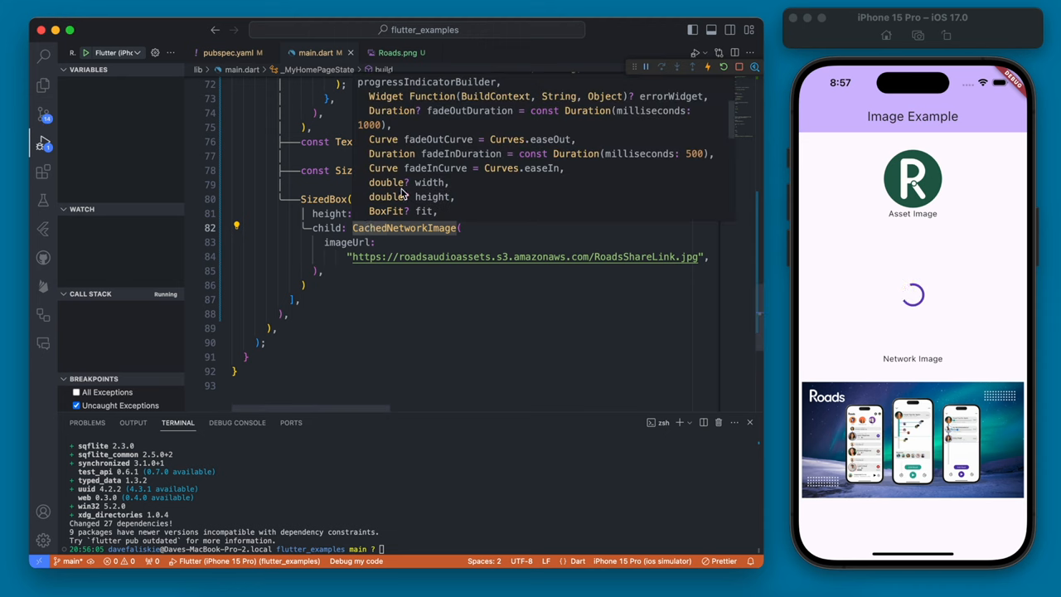
{"action": "mouse_move", "coordinate": [467, 159]}
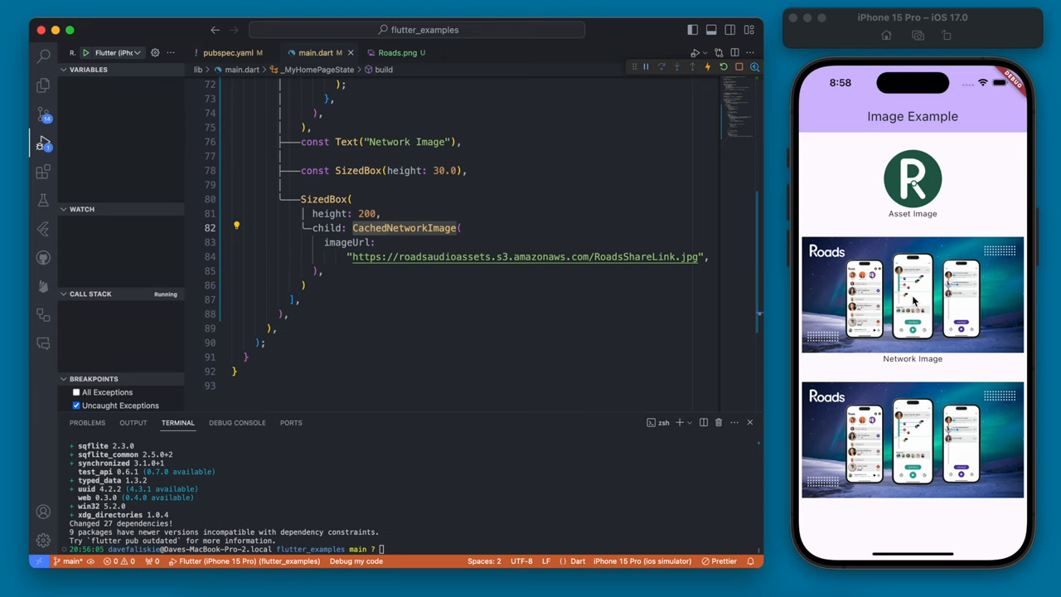
{"action": "mouse_move", "coordinate": [889, 296]}
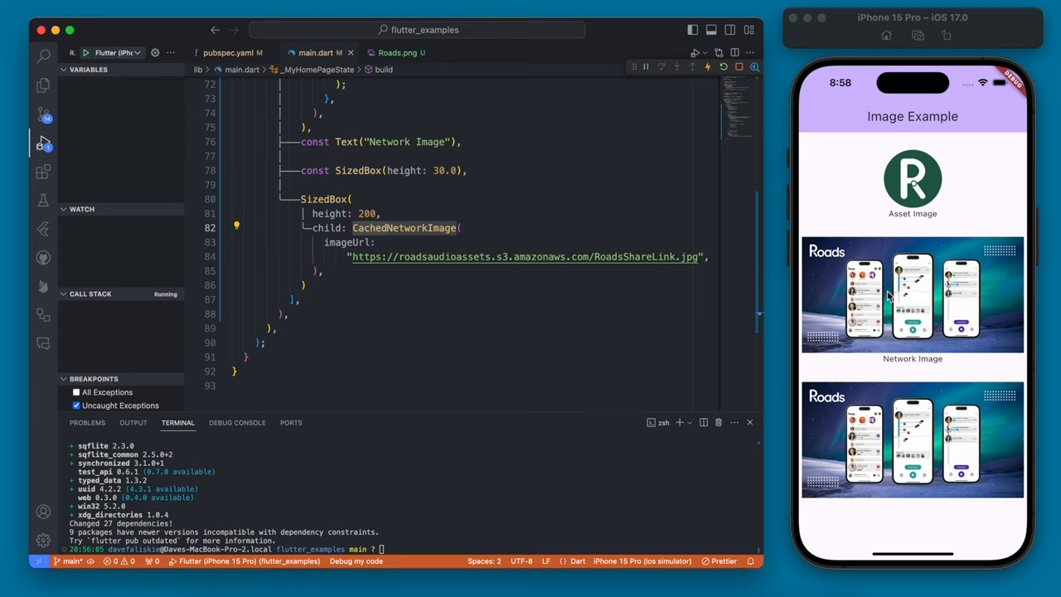
{"action": "mouse_move", "coordinate": [927, 291]}
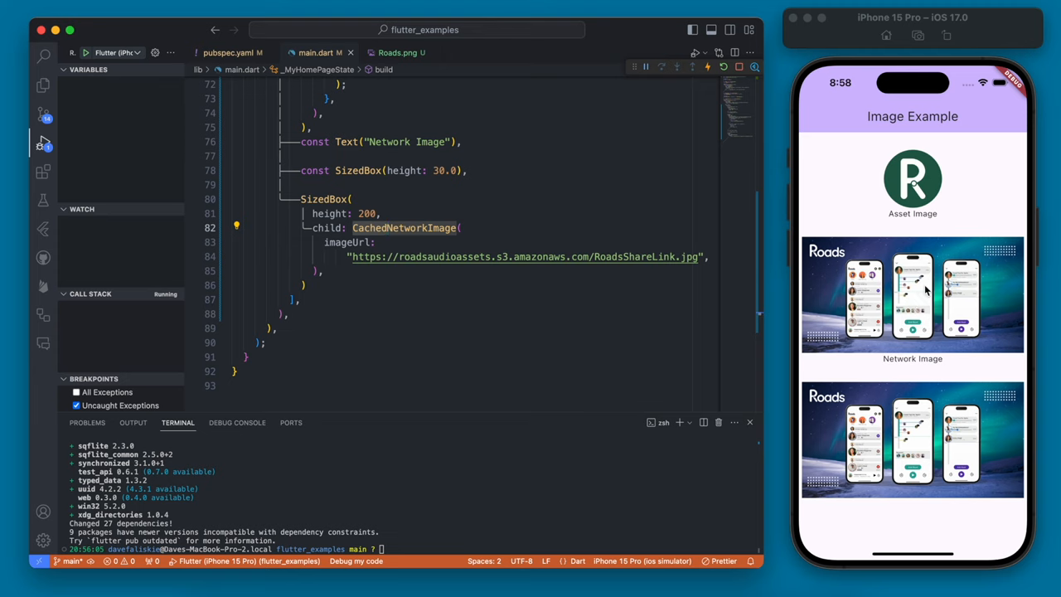
{"action": "mouse_move", "coordinate": [866, 358]}
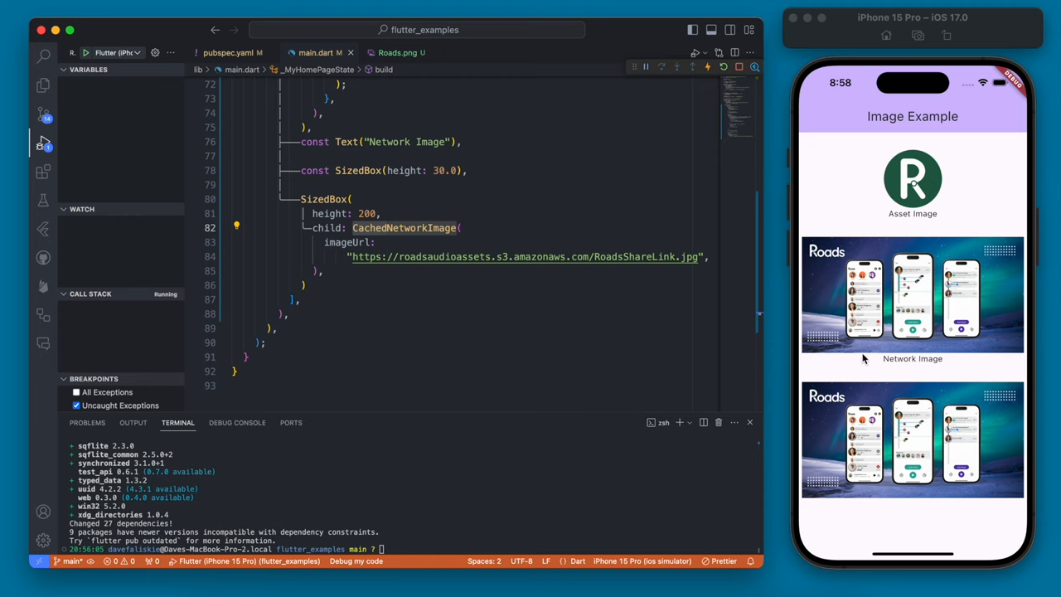
{"action": "mouse_move", "coordinate": [929, 308]}
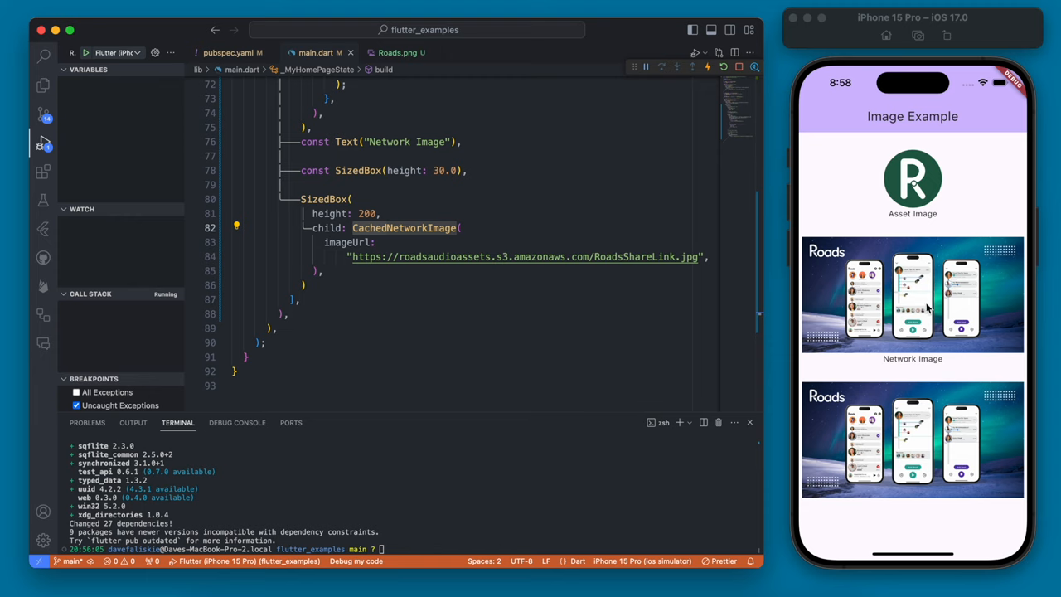
{"action": "mouse_move", "coordinate": [919, 477]}
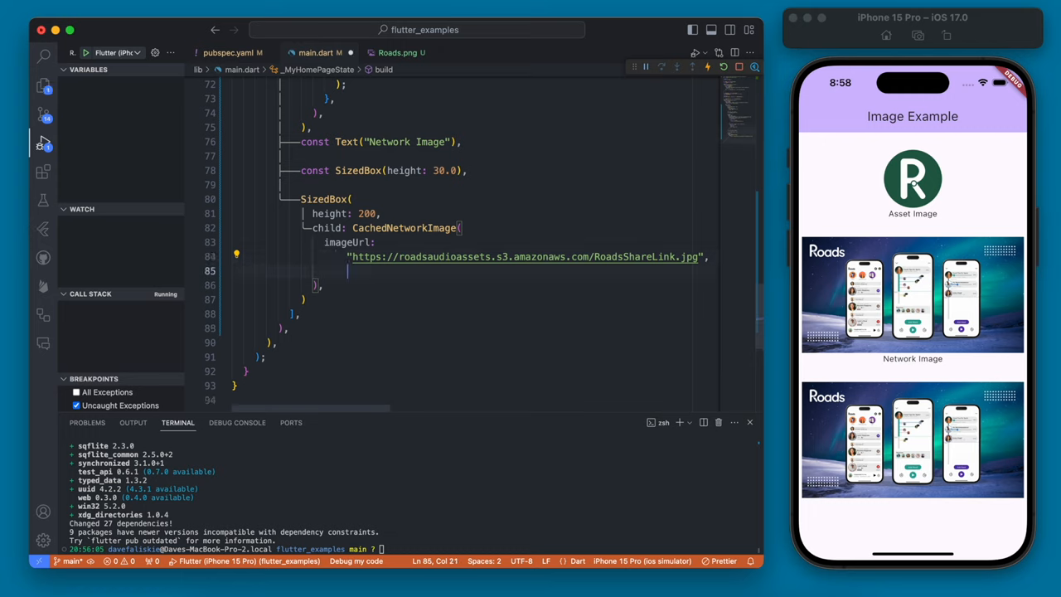
Add errorWidget returning const Icon(Icons.error), a "Cached Network Image" Text, and the broken RoadsShareLink1.jpg URL
{"action": "type", "text": "errorWidget: (context, url, error) => const Icon(Icons.error),"}
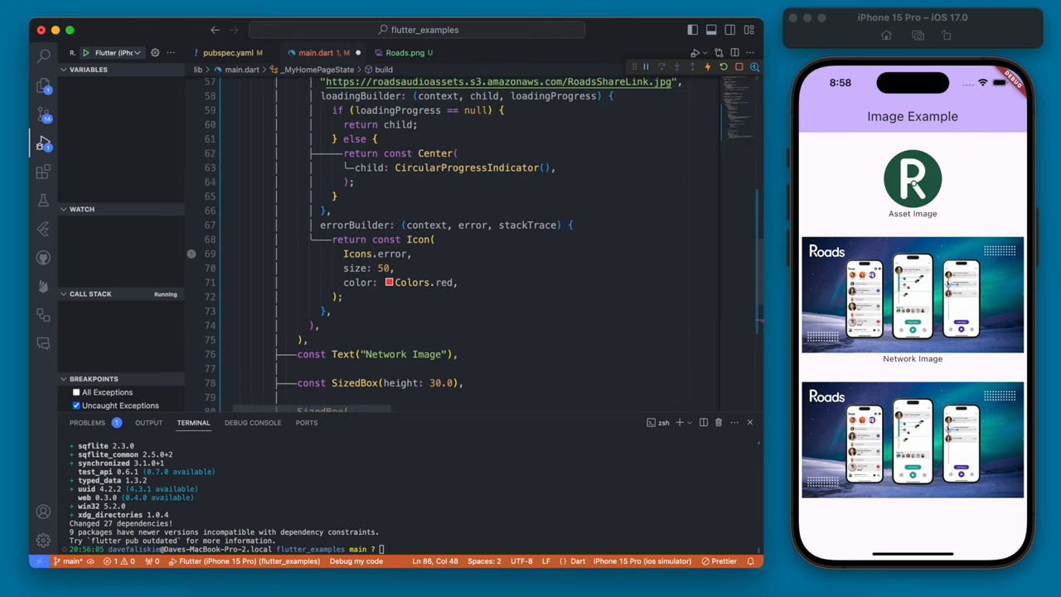
{"action": "type", "text": "C"}
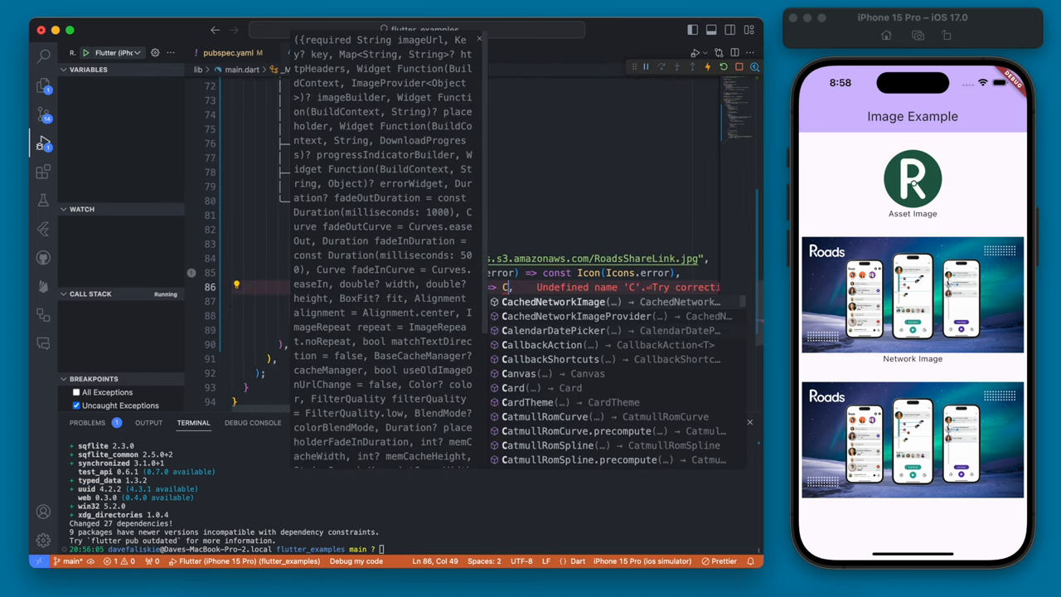
{"action": "type", "text": "i"}
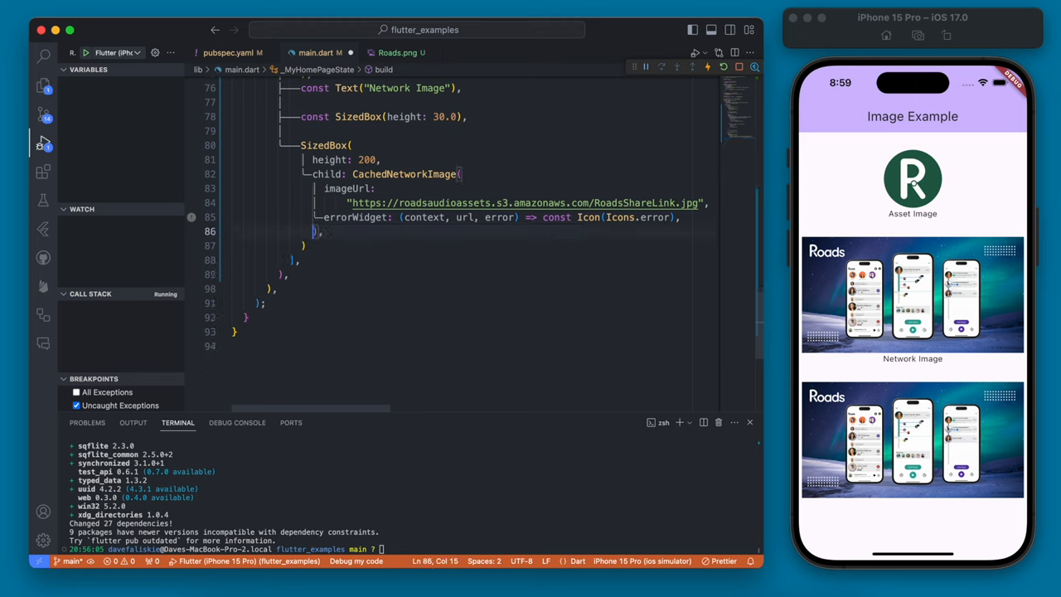
{"action": "left_click", "coordinate": [726, 67]}
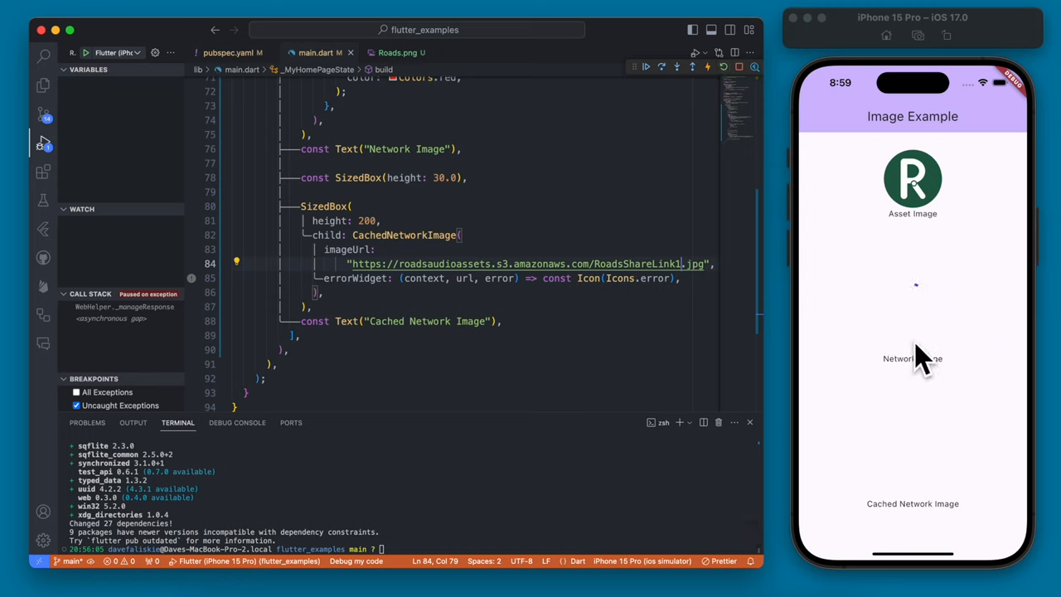
{"action": "mouse_move", "coordinate": [945, 381]}
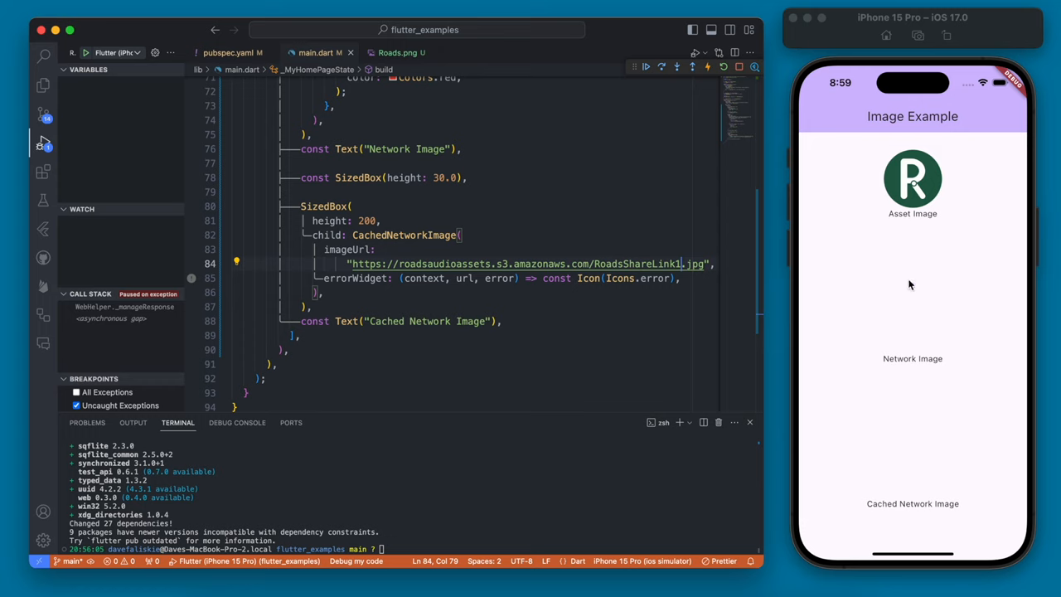
{"action": "mouse_move", "coordinate": [918, 527]}
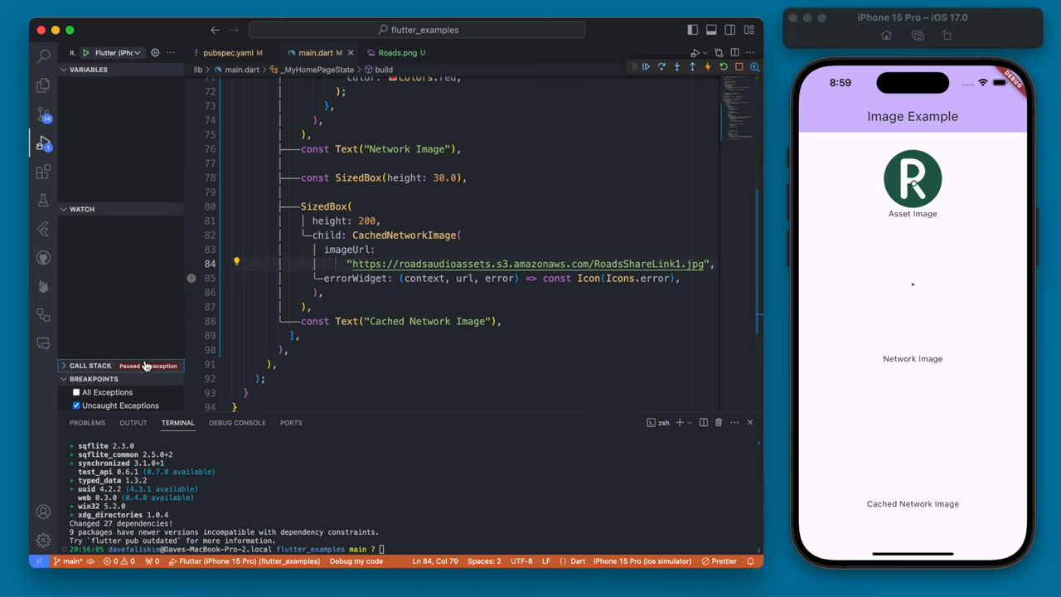
{"action": "left_click", "coordinate": [89, 366]}
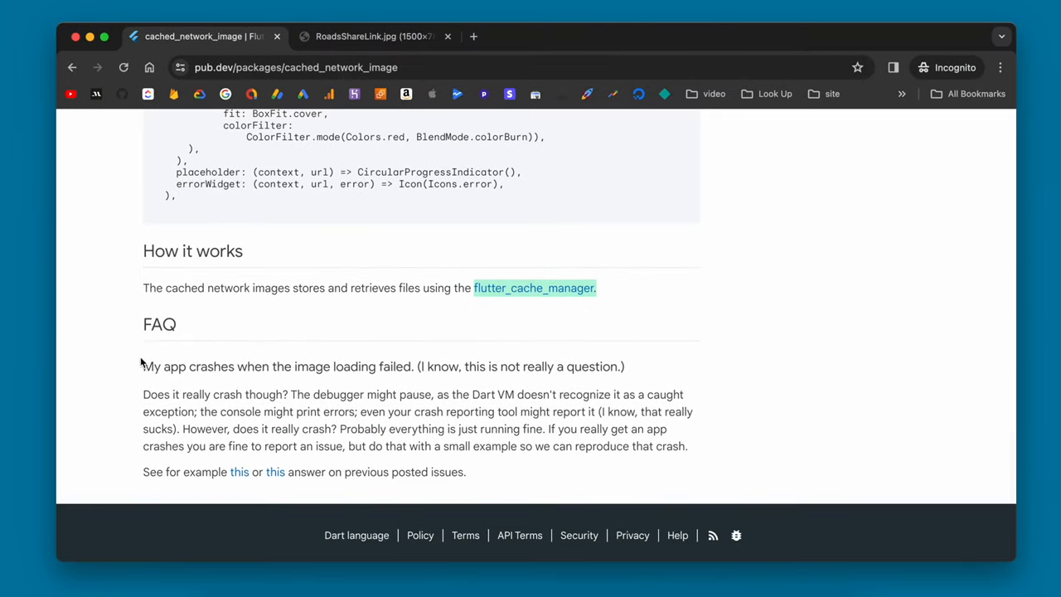
{"action": "left_click", "coordinate": [296, 67]}
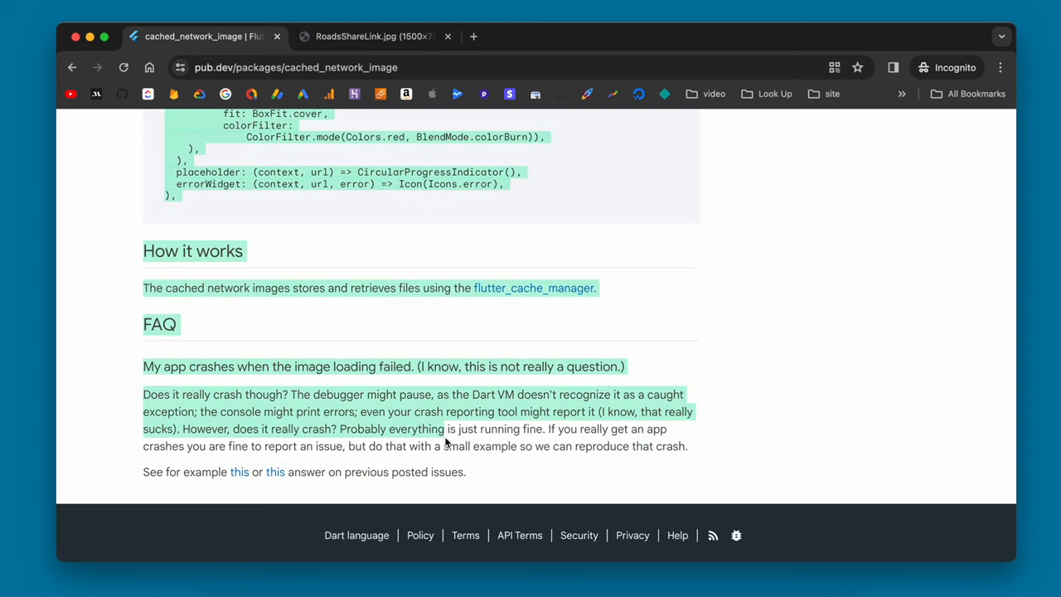
{"action": "left_click", "coordinate": [484, 479]}
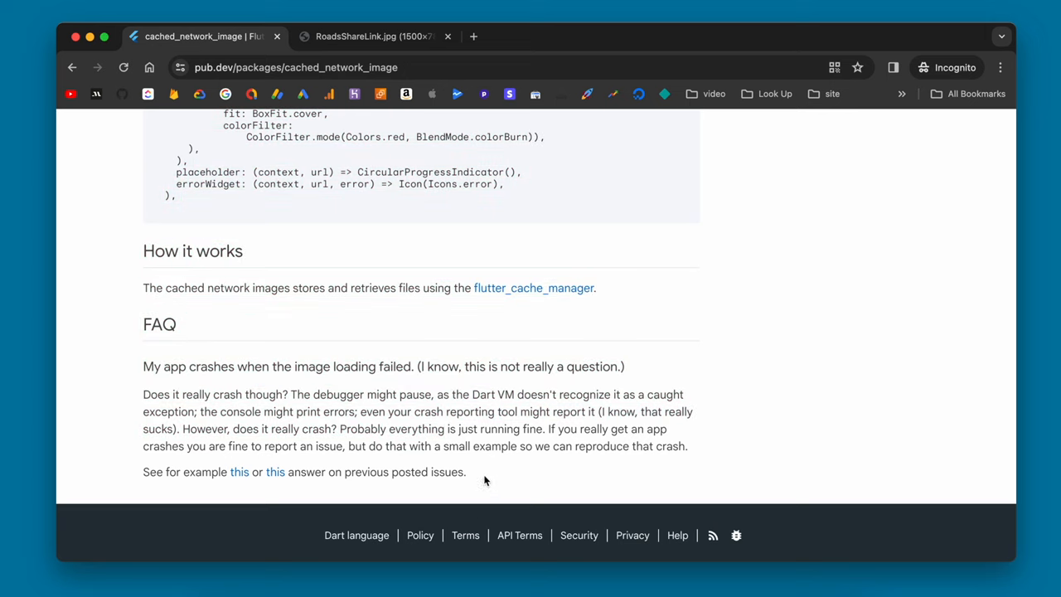
{"action": "mouse_move", "coordinate": [348, 441]}
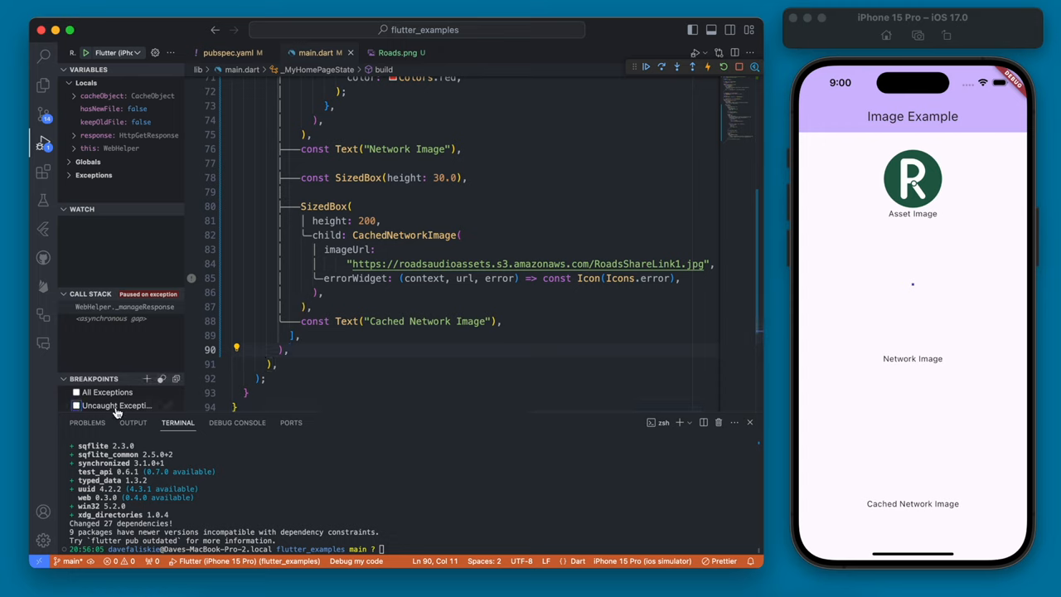
Uncheck the Uncaught Exceptions breakpoint so the debugger no longer pauses on the failed load
{"action": "left_click", "coordinate": [723, 66]}
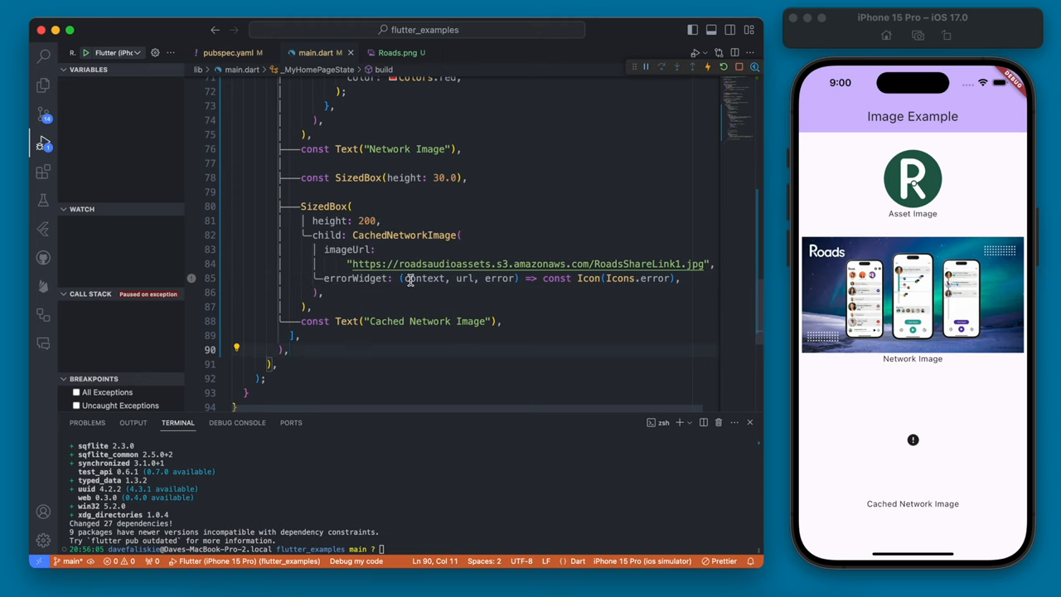
{"action": "mouse_move", "coordinate": [954, 425]}
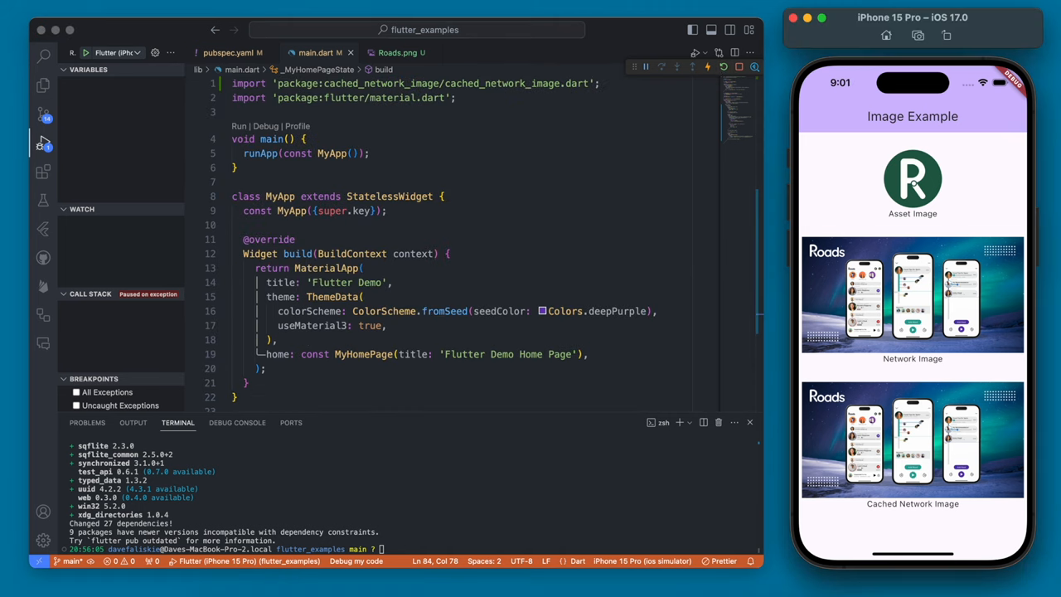
{"action": "mouse_move", "coordinate": [647, 265]}
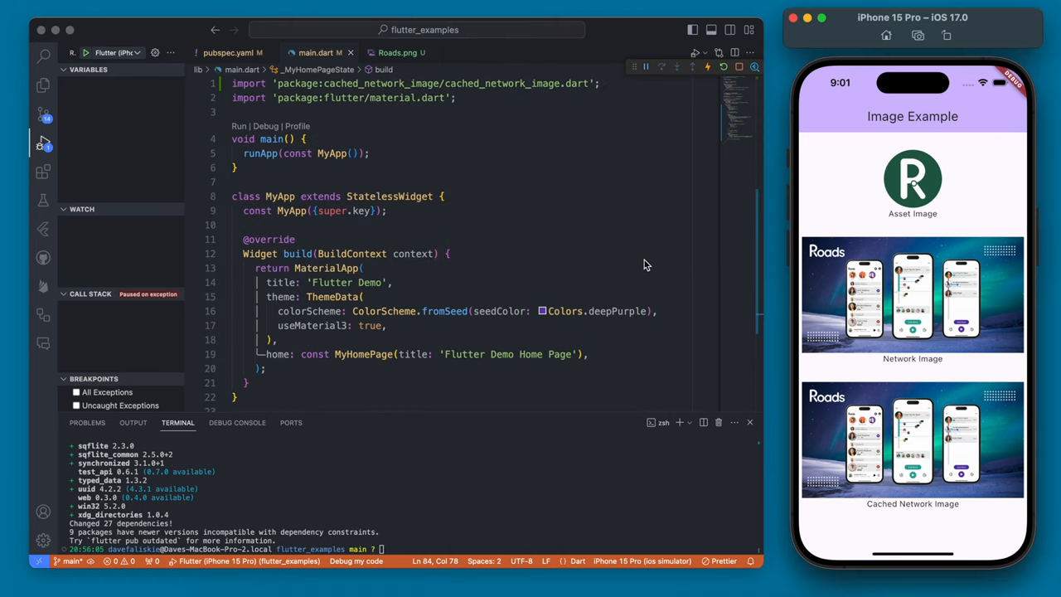
{"action": "mouse_move", "coordinate": [876, 343]}
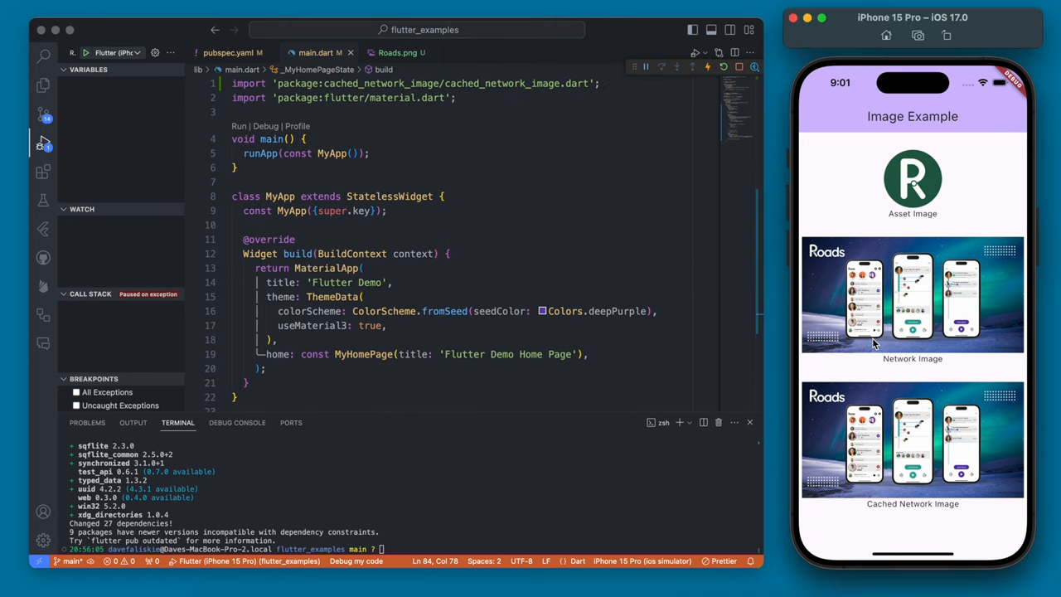